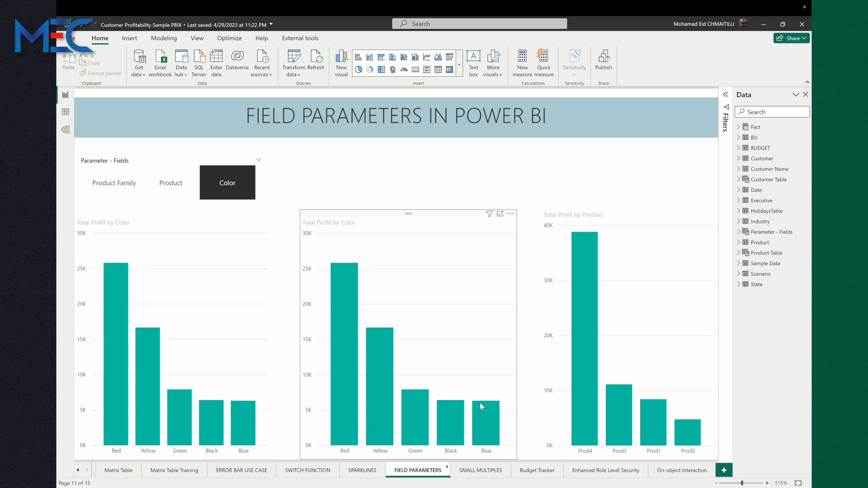
mouse_move(432, 316)
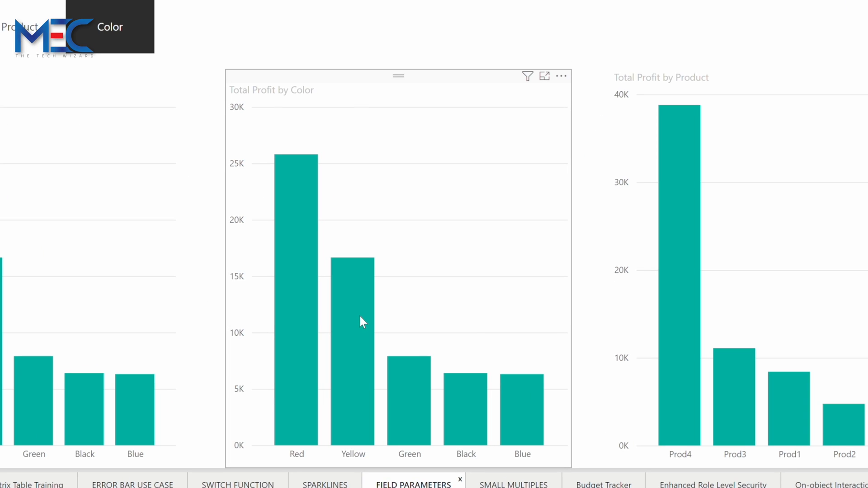
mouse_move(364, 321)
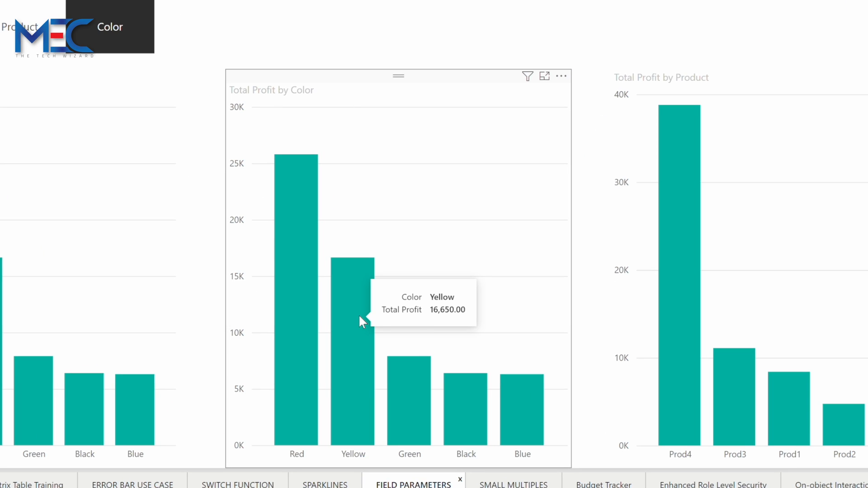
Bring up the Analyze options for the Yellow bar in Total Profit by Color.
right_click(361, 321)
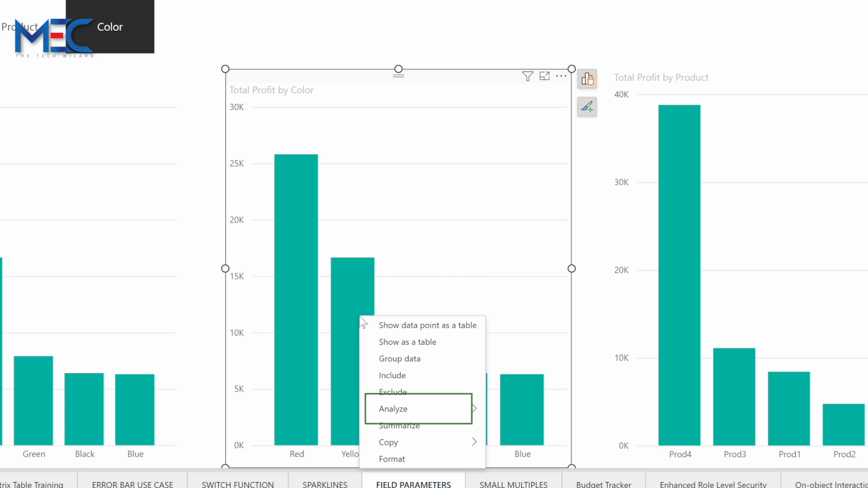
mouse_move(409, 414)
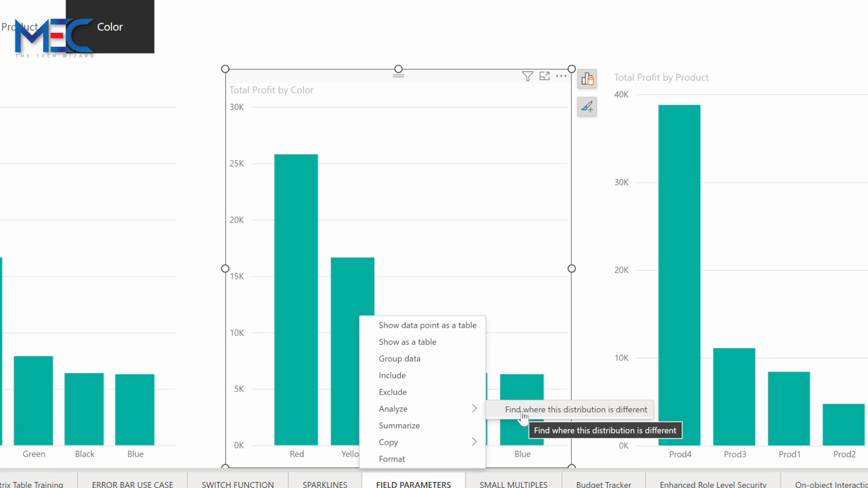
Run 'Find where this distribution is different' and review the customer, country and product family insights.
left_click(575, 410)
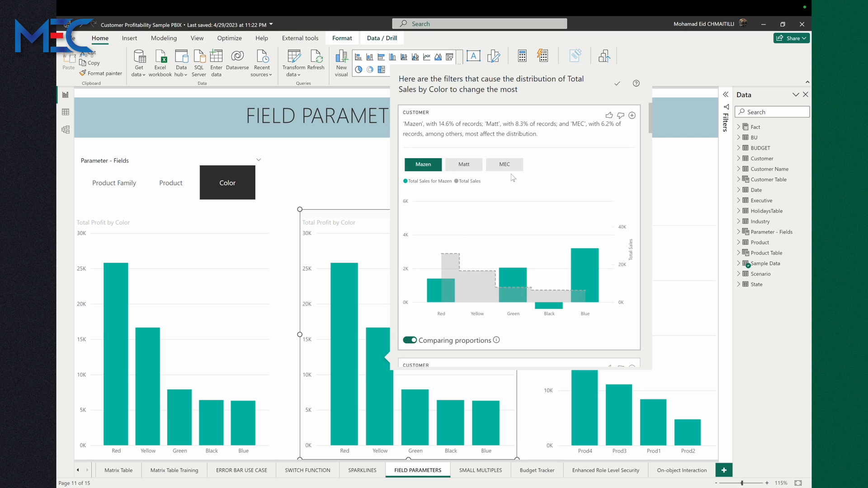
mouse_move(458, 286)
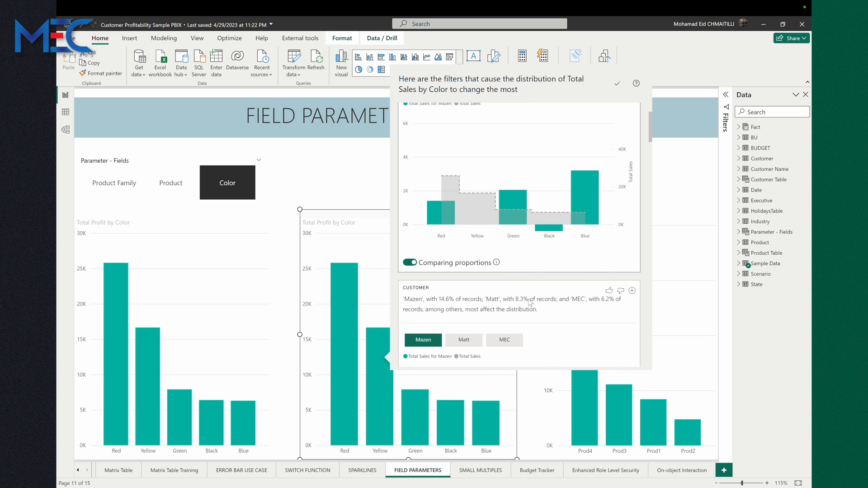
mouse_move(584, 226)
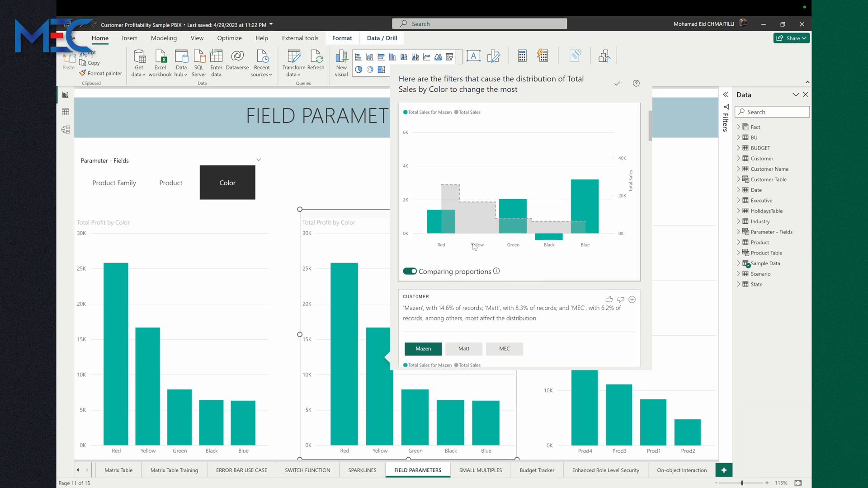
scroll("down", 3)
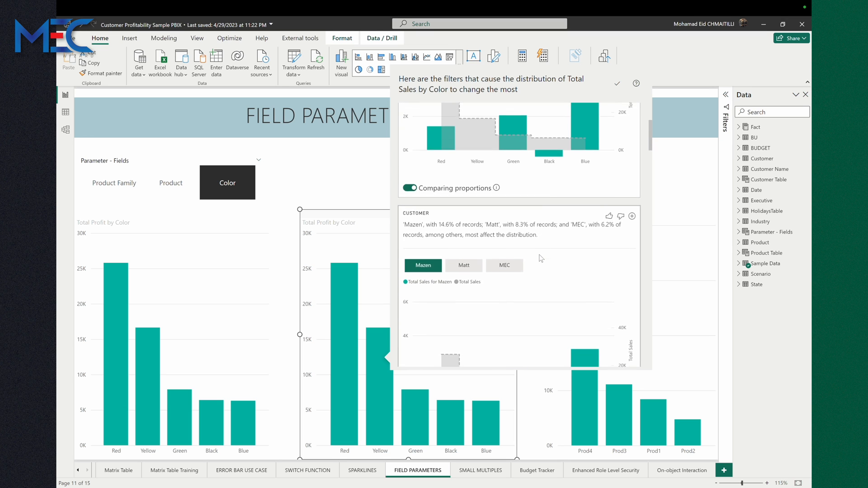
scroll("down", 3)
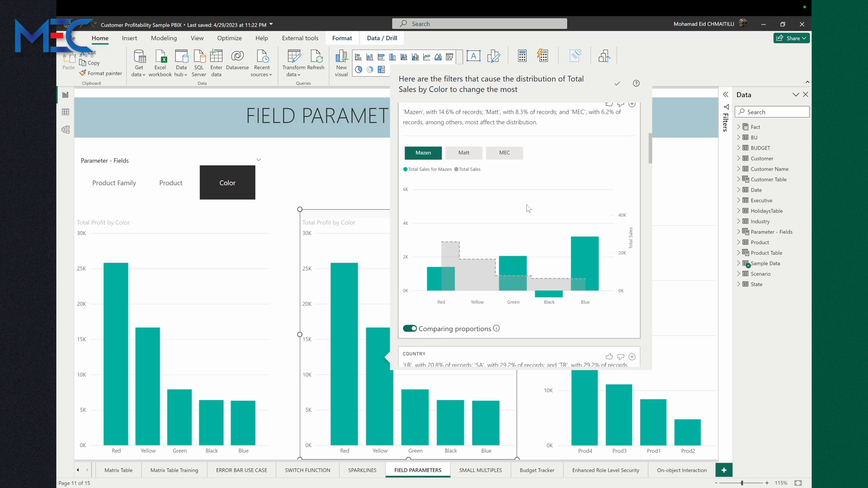
scroll("down", 3)
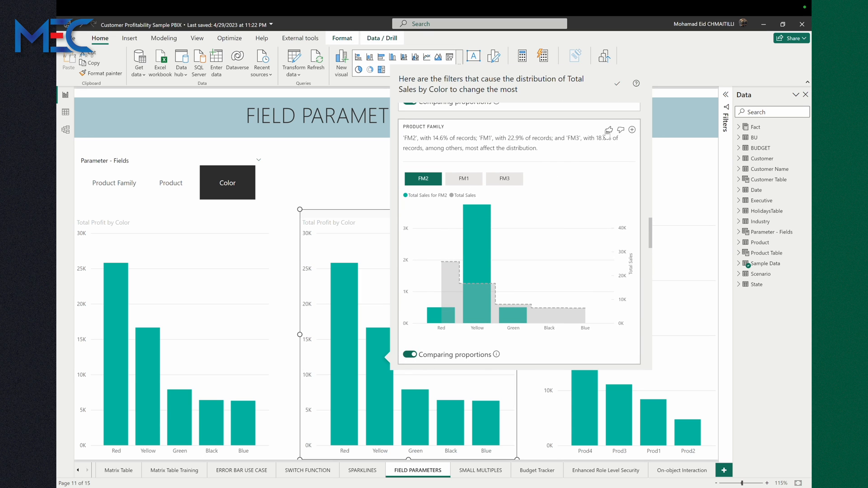
mouse_move(543, 192)
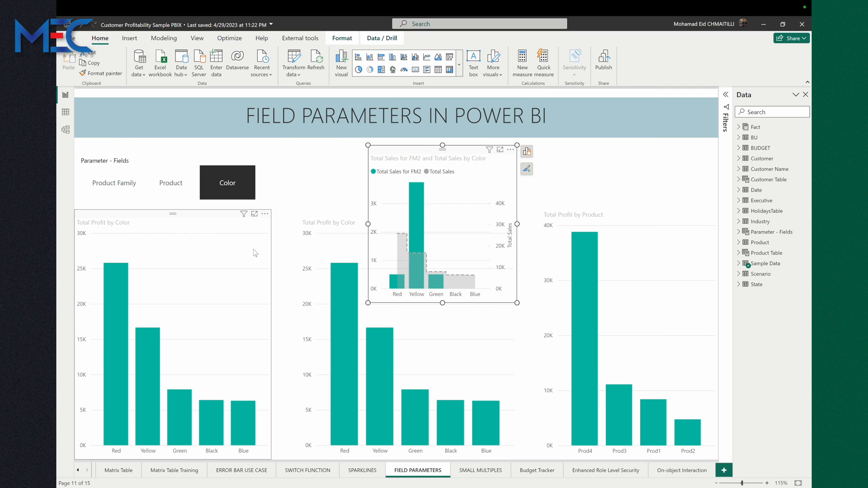
Position the Total Sales for FM2 comparison visual over the left chart area.
left_click(265, 213)
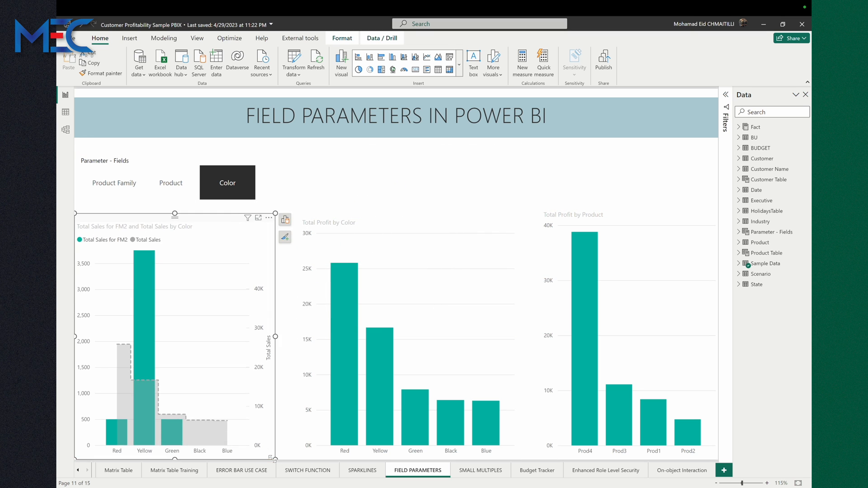
mouse_move(179, 339)
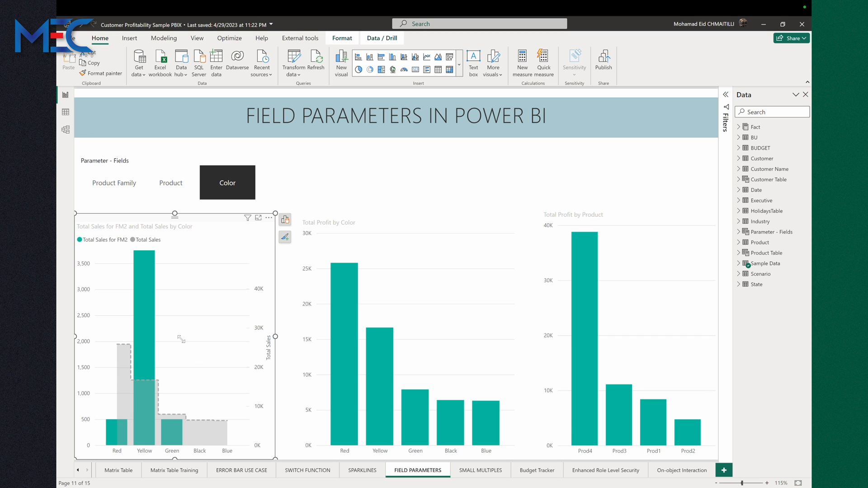
mouse_move(380, 356)
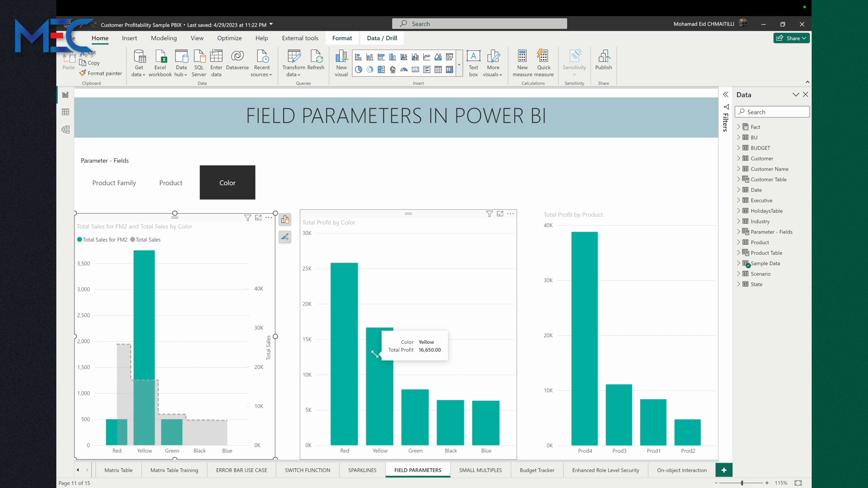
right_click(378, 352)
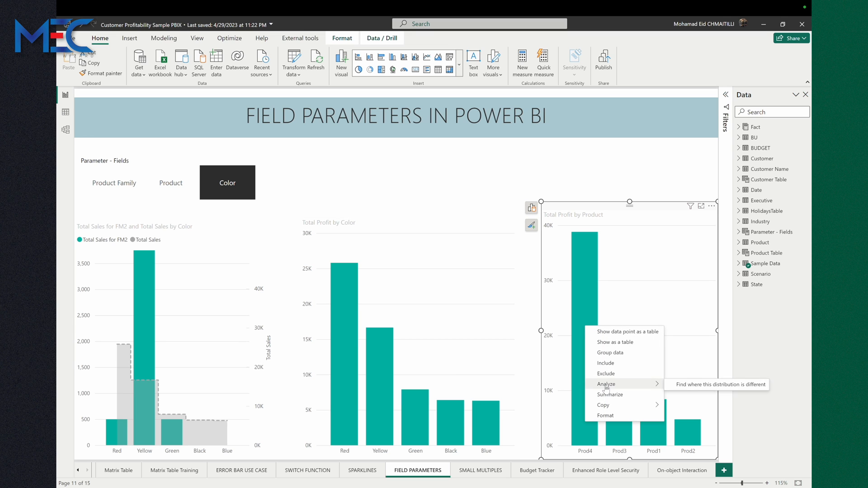
left_click(716, 384)
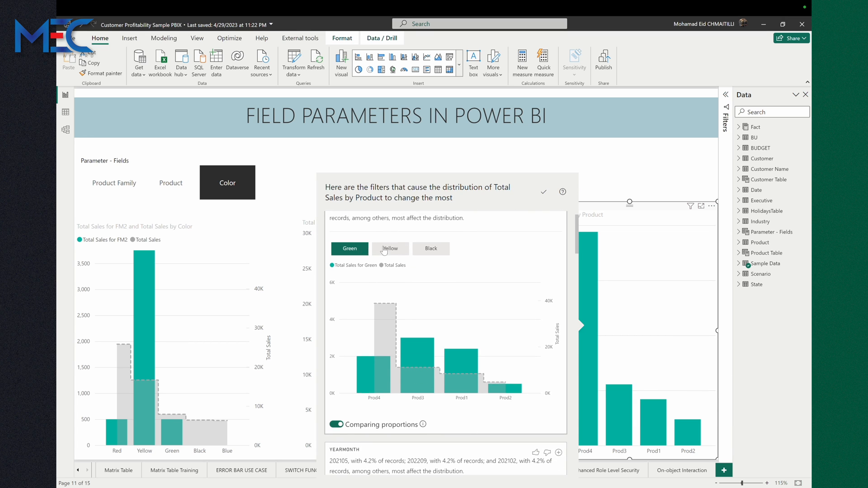
left_click(390, 249)
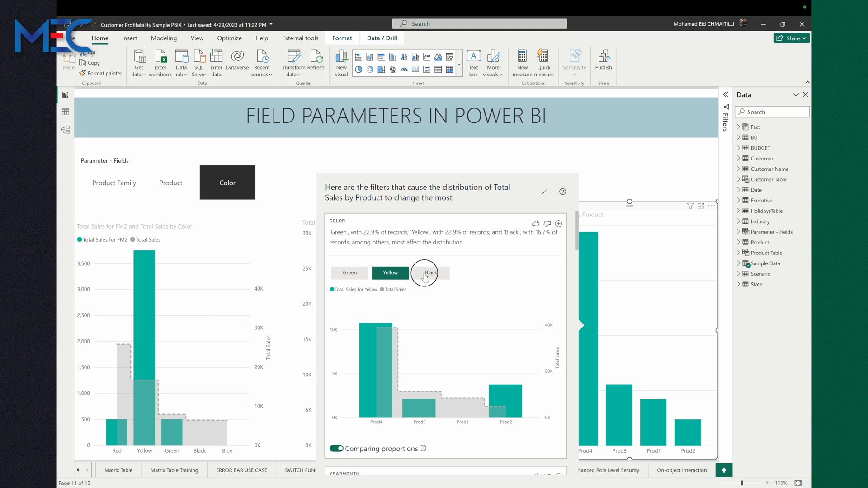
left_click(349, 273)
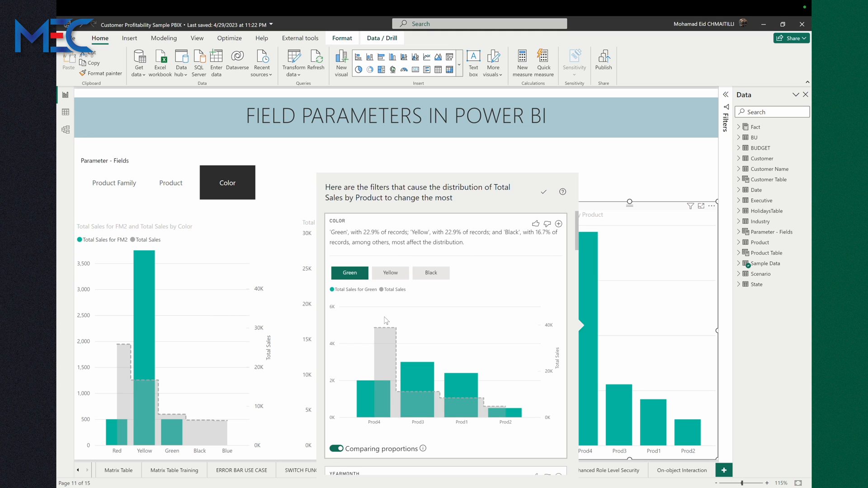
scroll("down", 3)
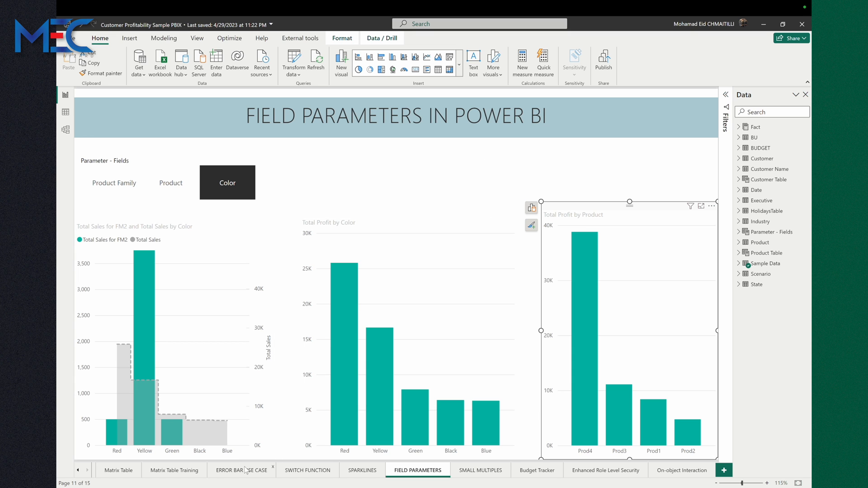
On the Error Bar Use Case page, explain the decrease at the February 2022 point.
left_click(243, 471)
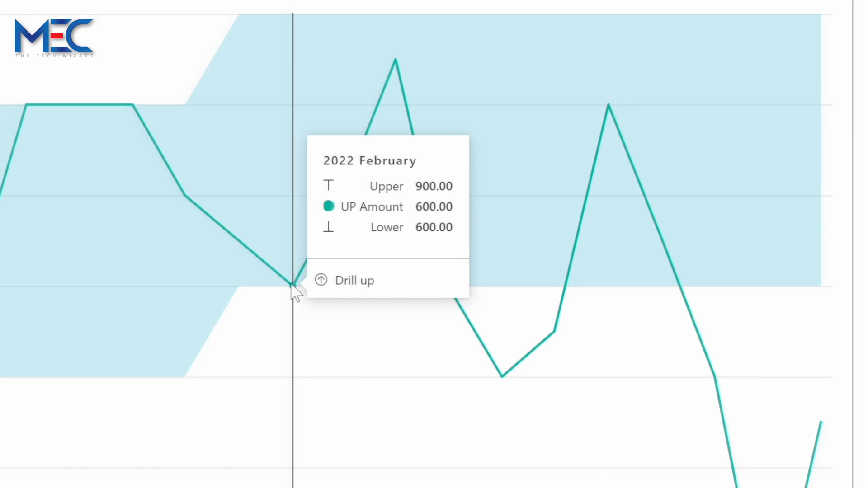
right_click(293, 292)
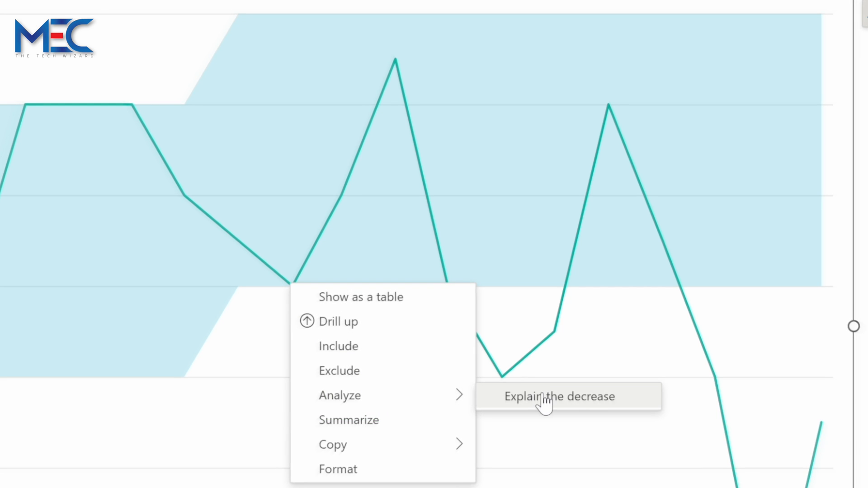
left_click(560, 397)
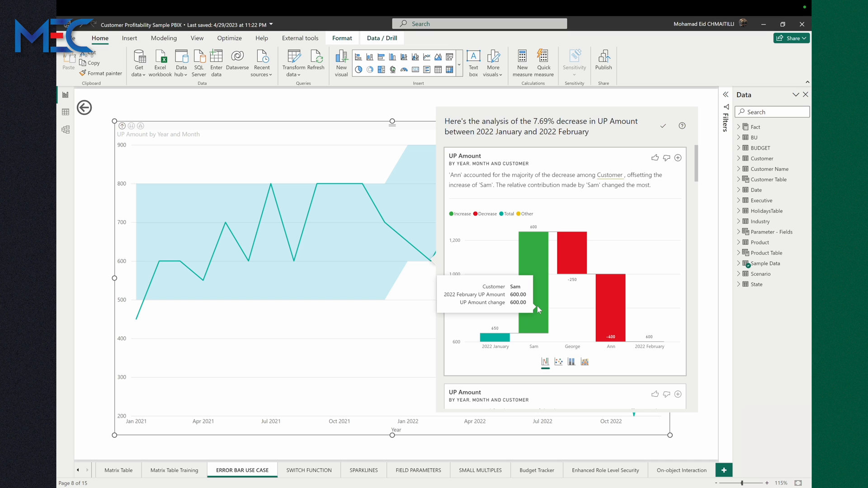
View the customer breakdown as scatter, 100% stacked column and stacked column charts in turn.
scroll("down", 3)
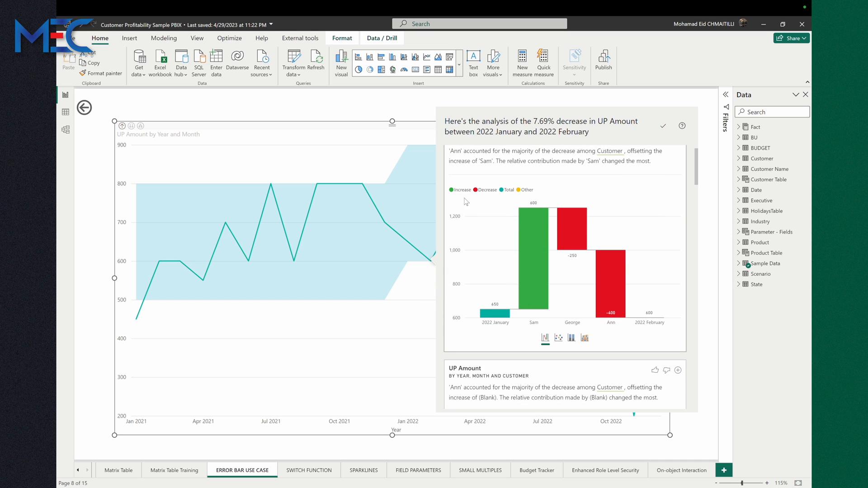
mouse_move(513, 197)
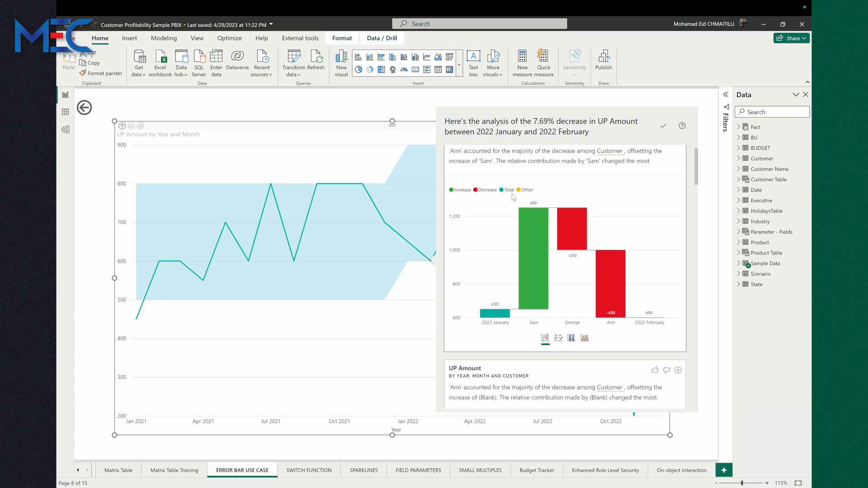
mouse_move(523, 221)
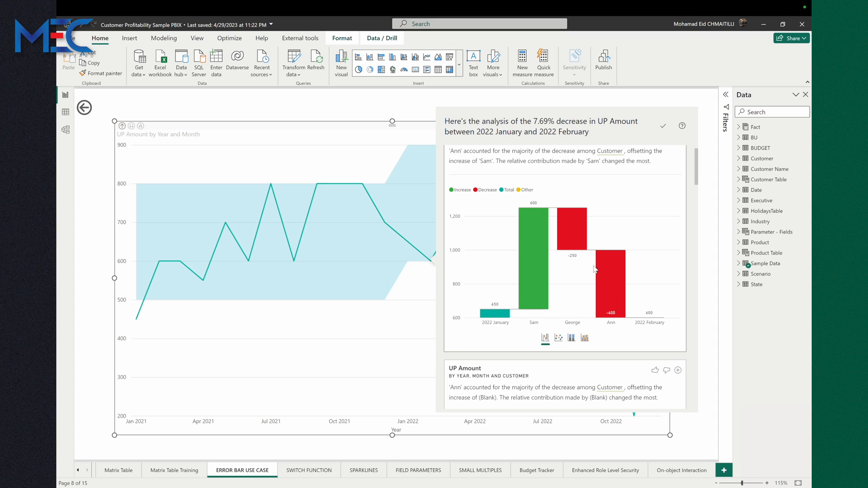
mouse_move(558, 338)
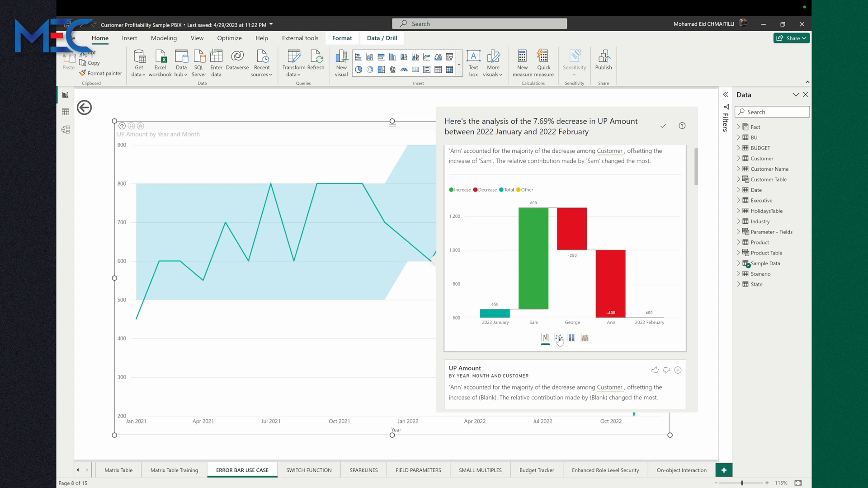
mouse_move(558, 339)
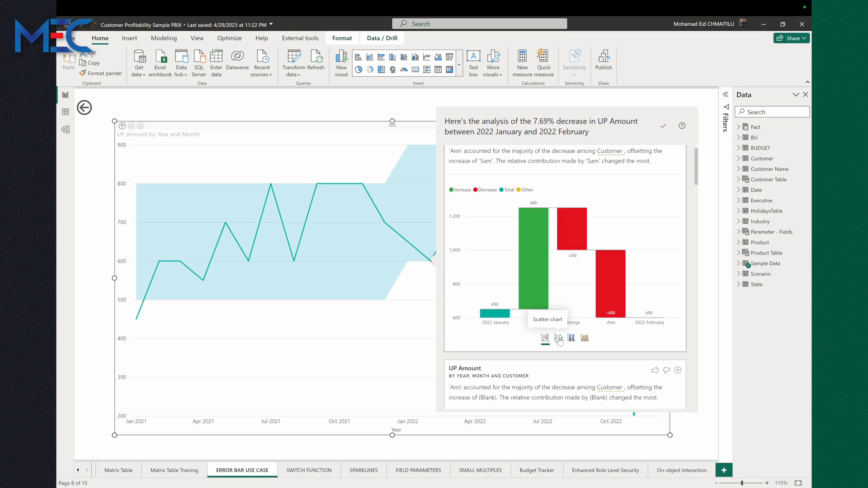
left_click(559, 338)
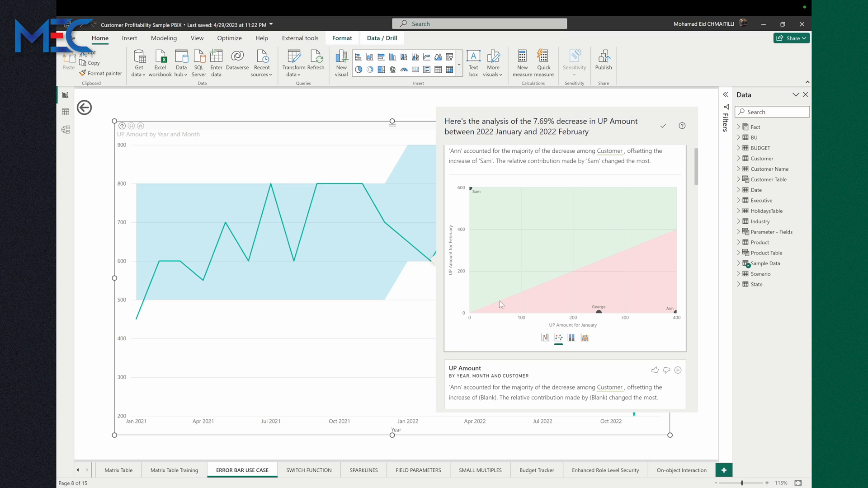
mouse_move(452, 148)
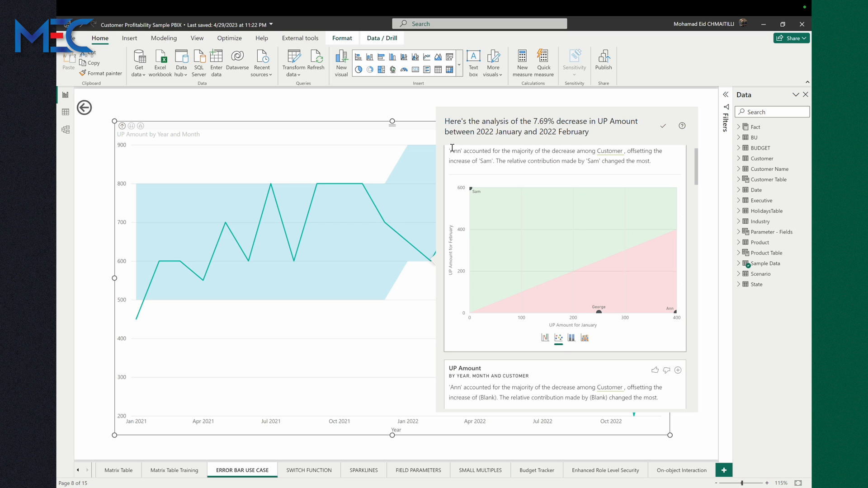
left_click(572, 338)
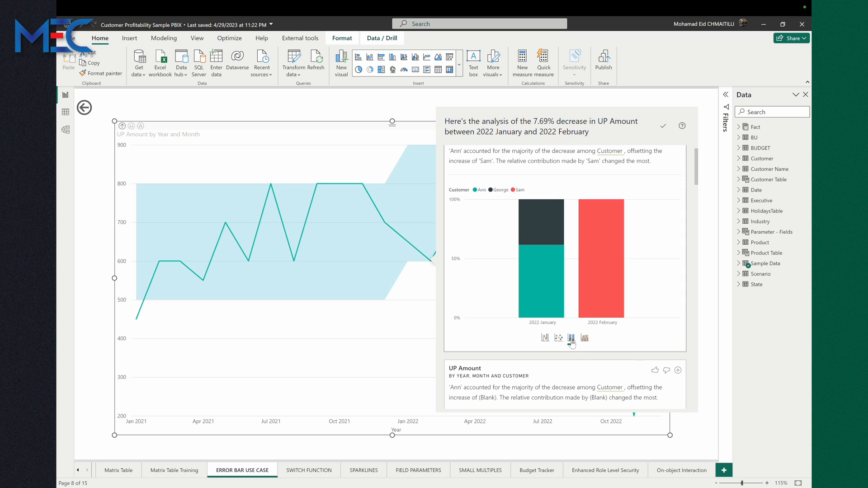
left_click(585, 339)
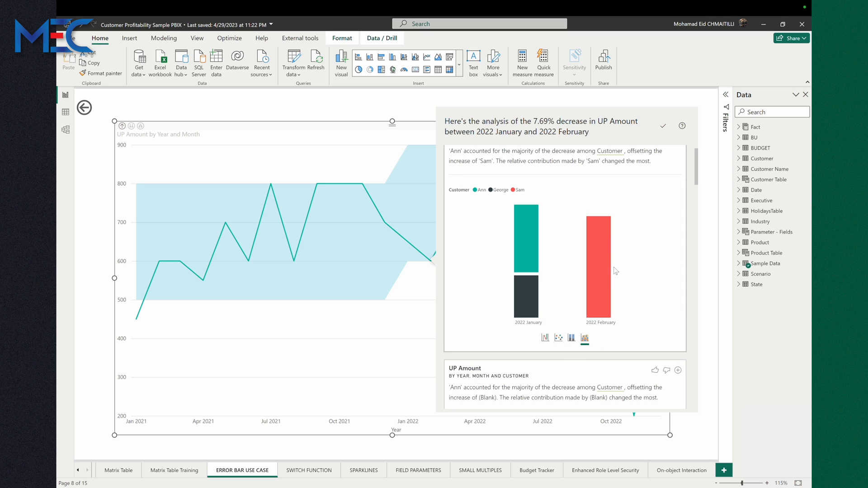
mouse_move(585, 339)
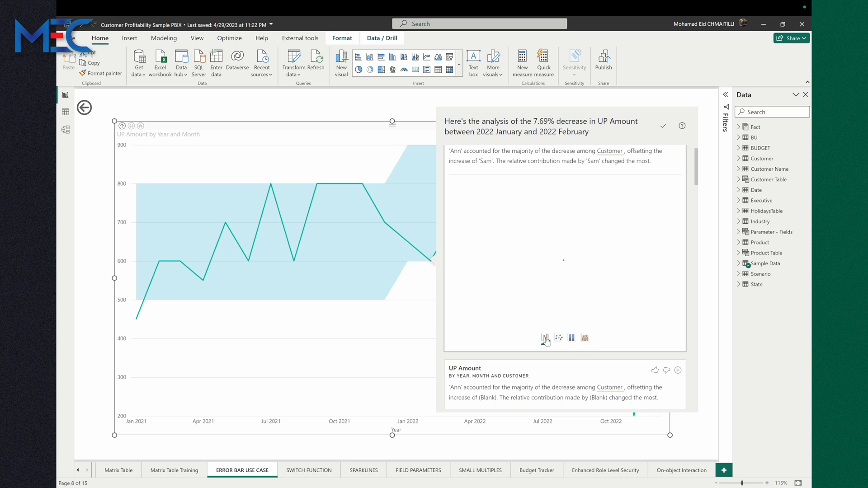
Return the customer breakdown to the waterfall view.
left_click(545, 338)
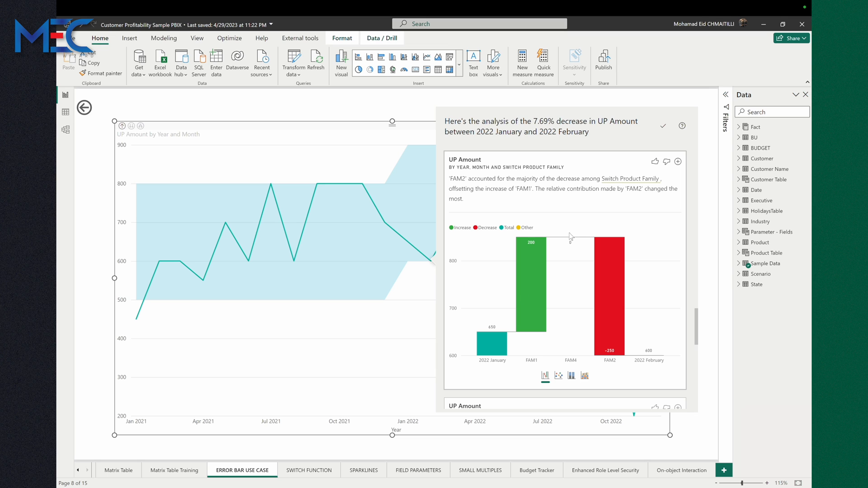
mouse_move(605, 280)
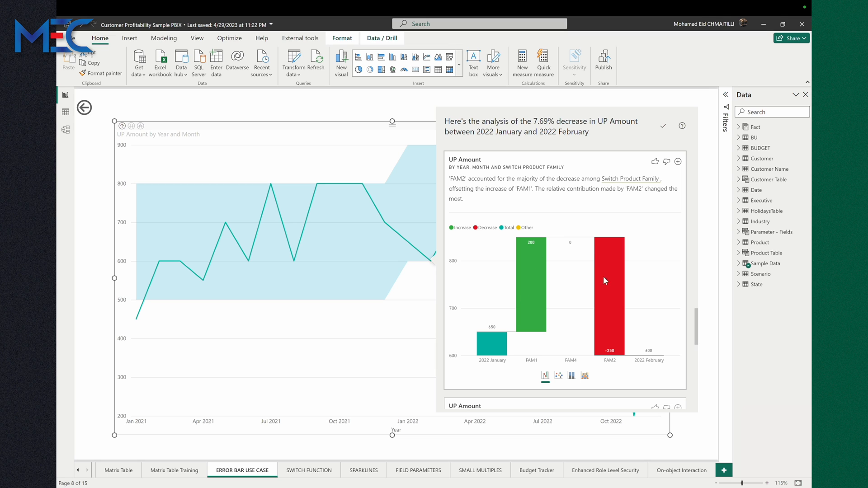
mouse_move(525, 375)
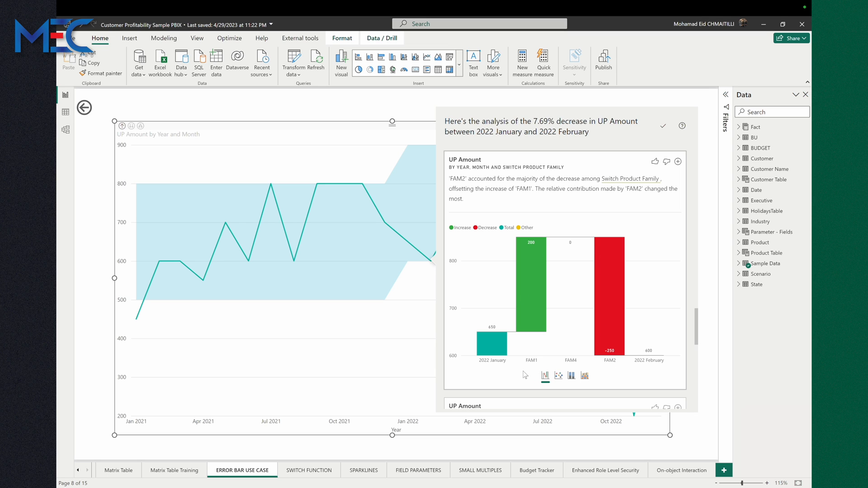
mouse_move(493, 339)
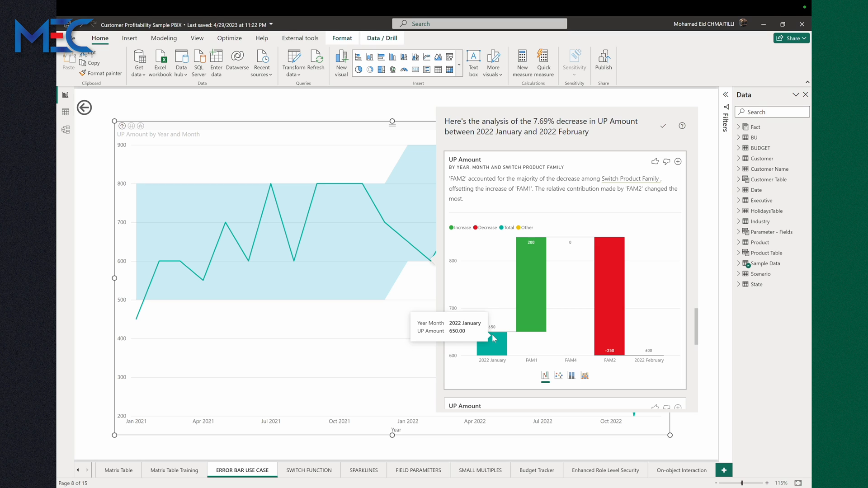
mouse_move(532, 262)
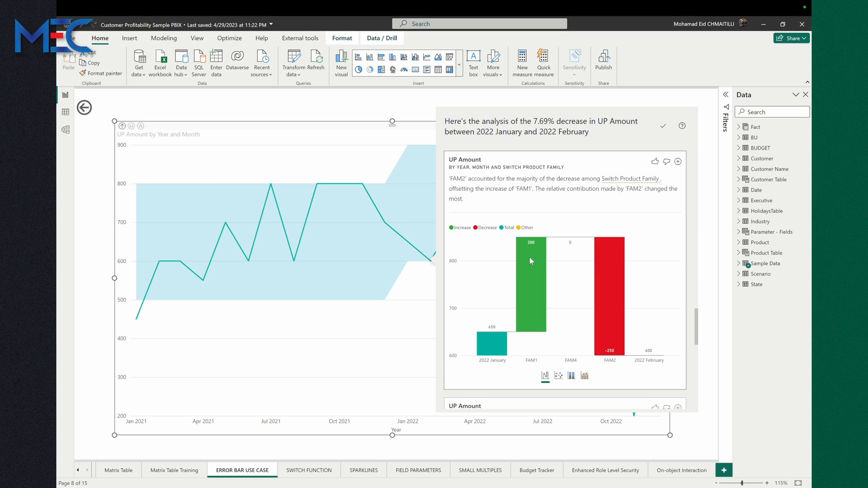
mouse_move(577, 355)
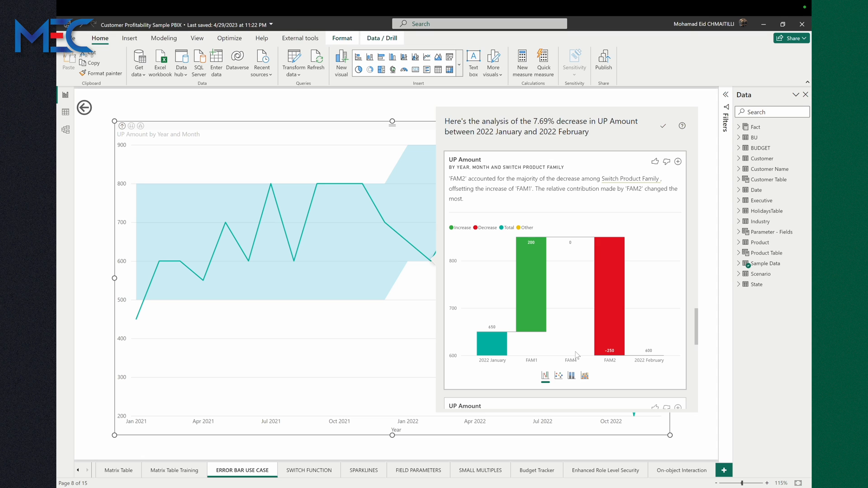
mouse_move(612, 354)
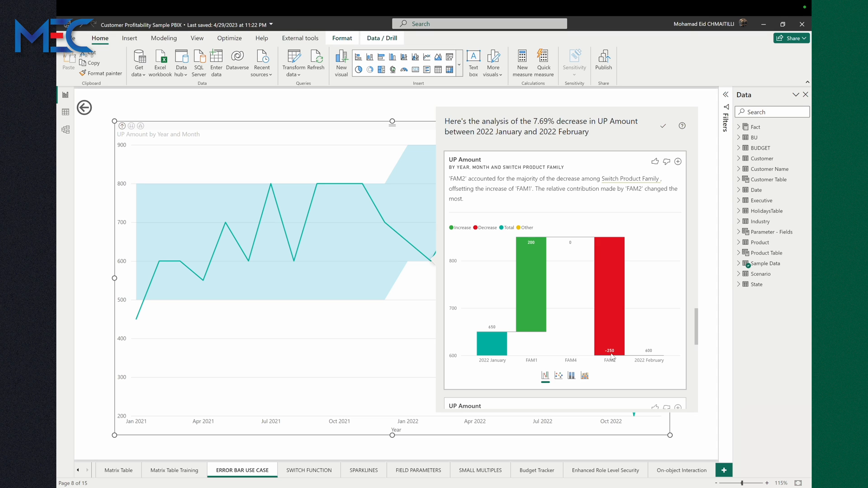
mouse_move(599, 311)
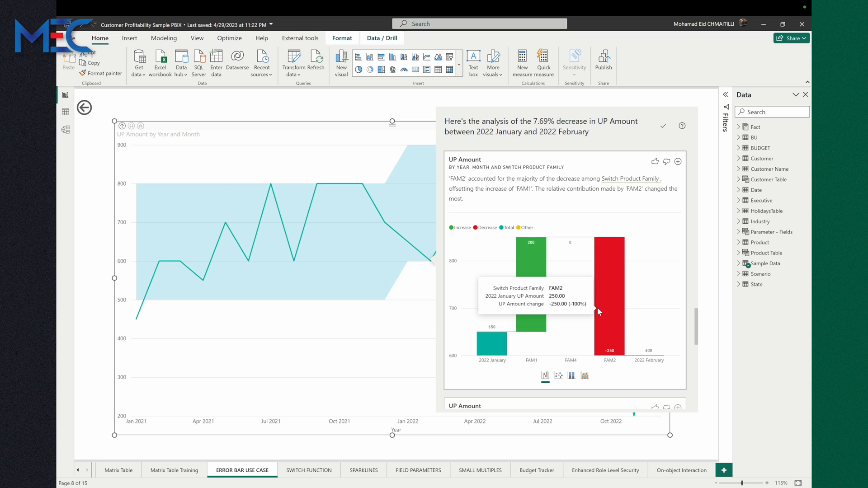
mouse_move(661, 360)
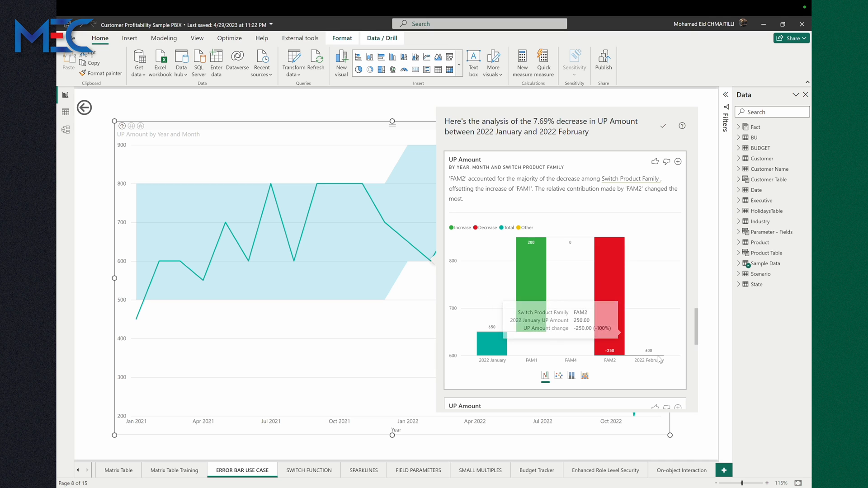
mouse_move(661, 359)
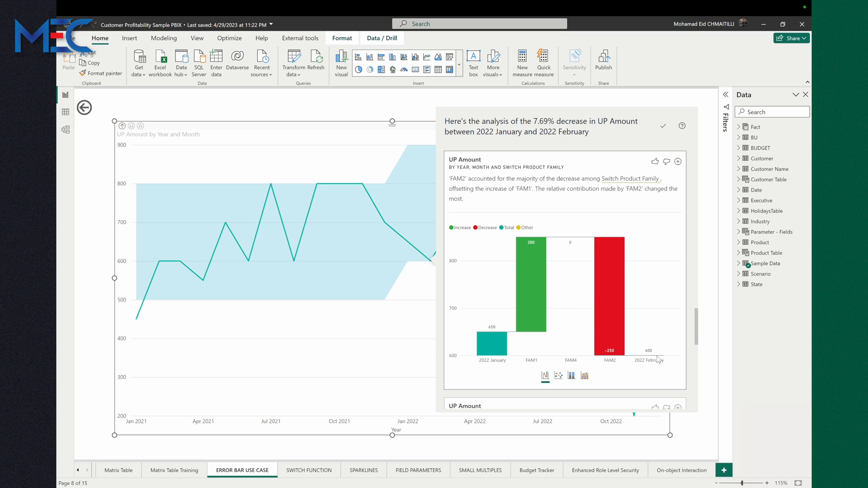
mouse_move(610, 262)
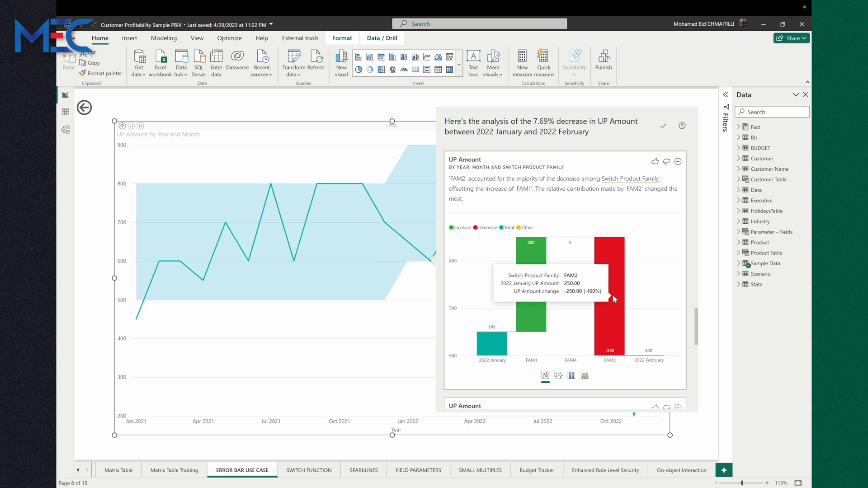
mouse_move(516, 313)
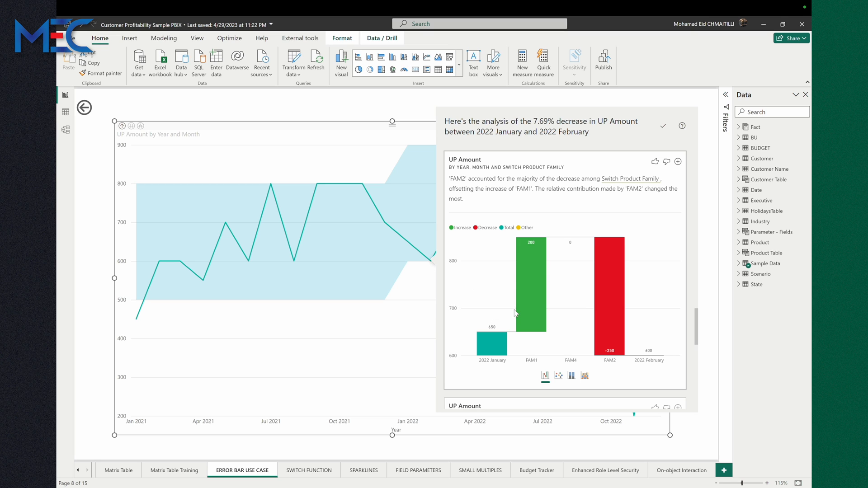
mouse_move(664, 148)
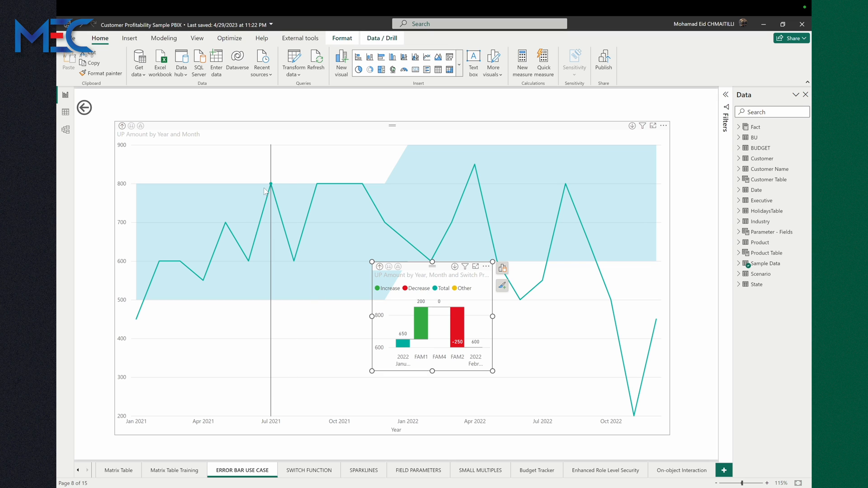
mouse_move(271, 184)
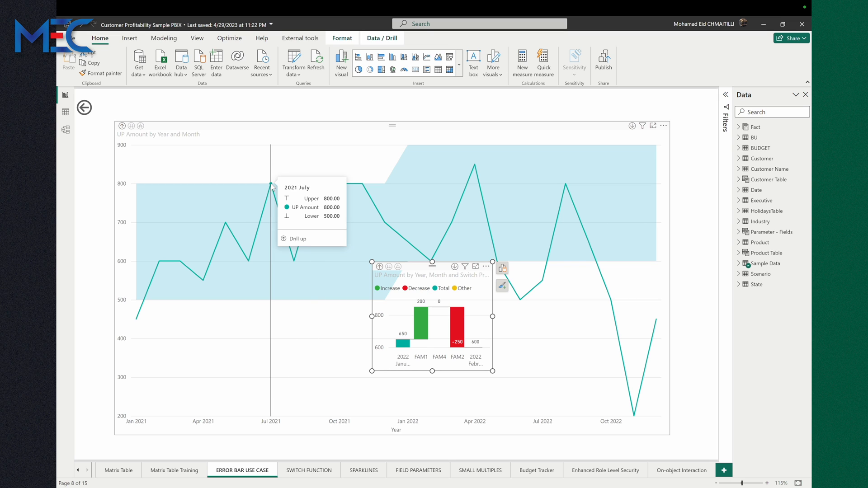
Explain the increase at the July 2021 point and reach the Switch Product Family card.
right_click(270, 183)
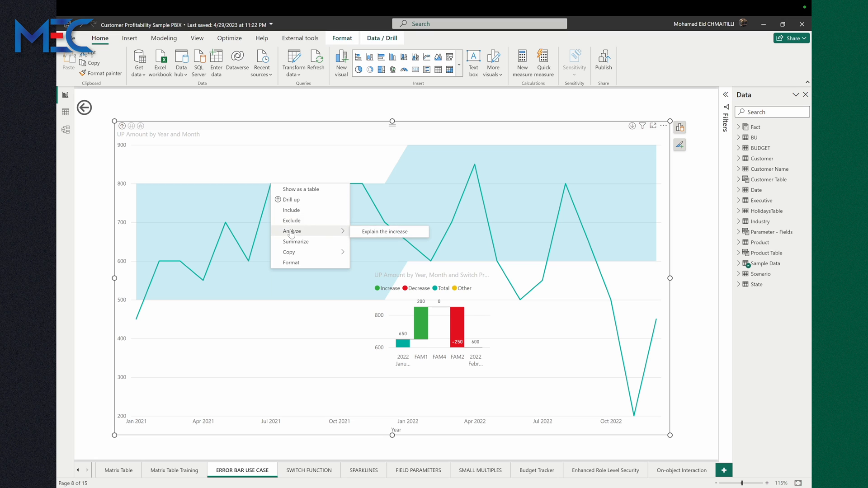
left_click(385, 232)
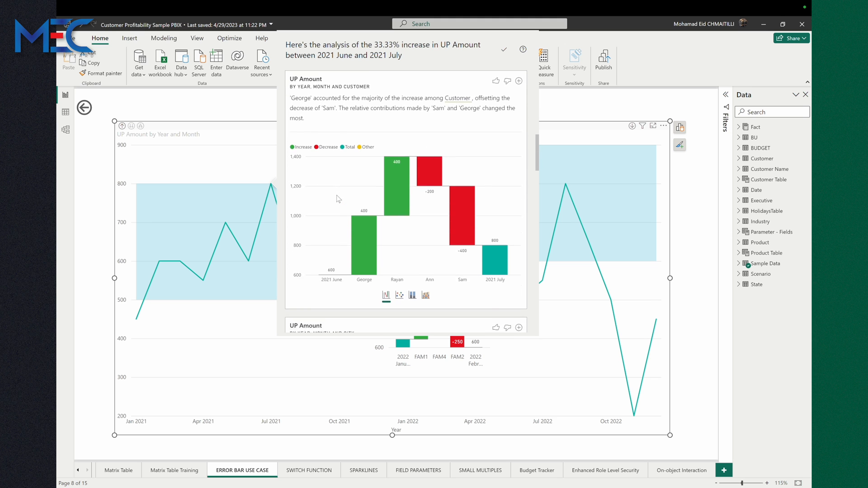
scroll("down", 3)
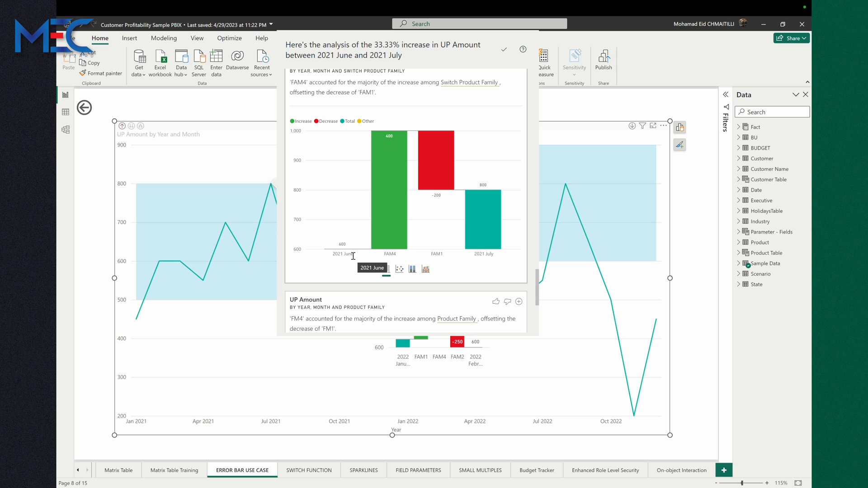
mouse_move(398, 249)
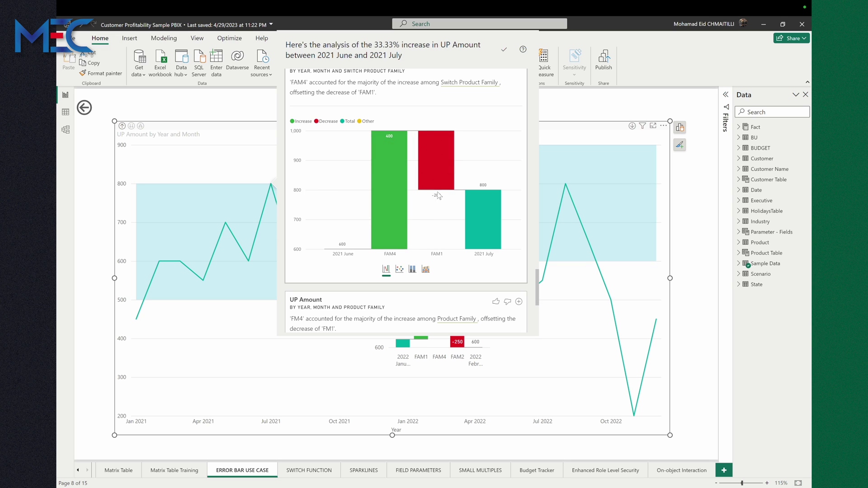
mouse_move(492, 69)
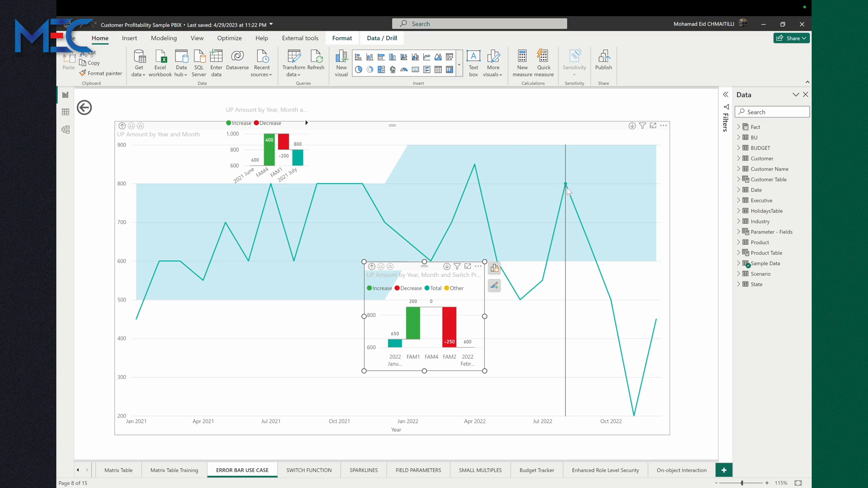
mouse_move(625, 387)
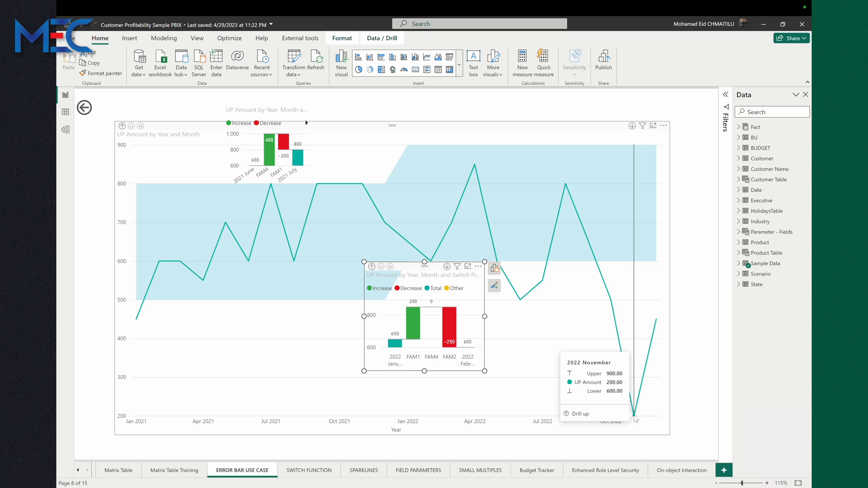
Explain the decrease at the November 2022 point and review the insight cards down to Prod.
right_click(636, 418)
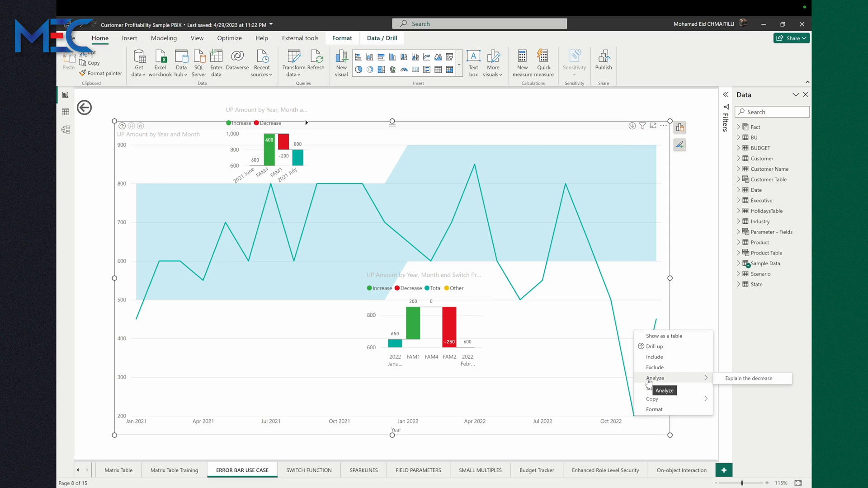
left_click(751, 378)
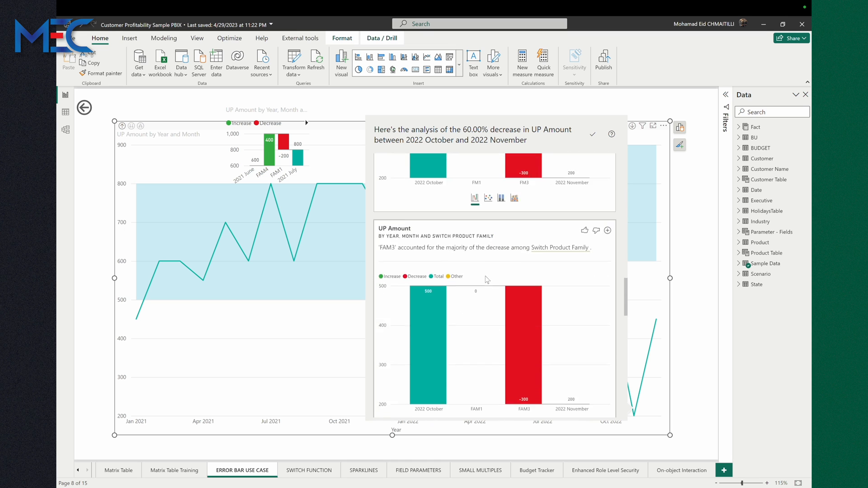
scroll("down", 3)
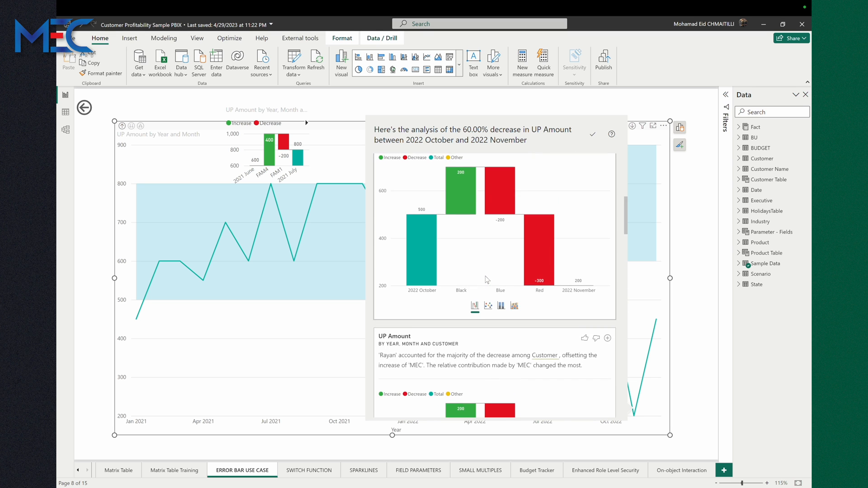
scroll("down", 3)
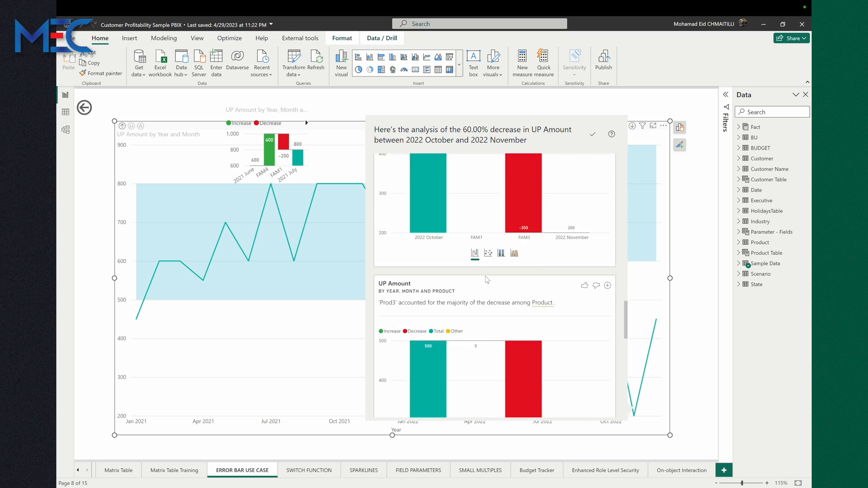
scroll("down", 3)
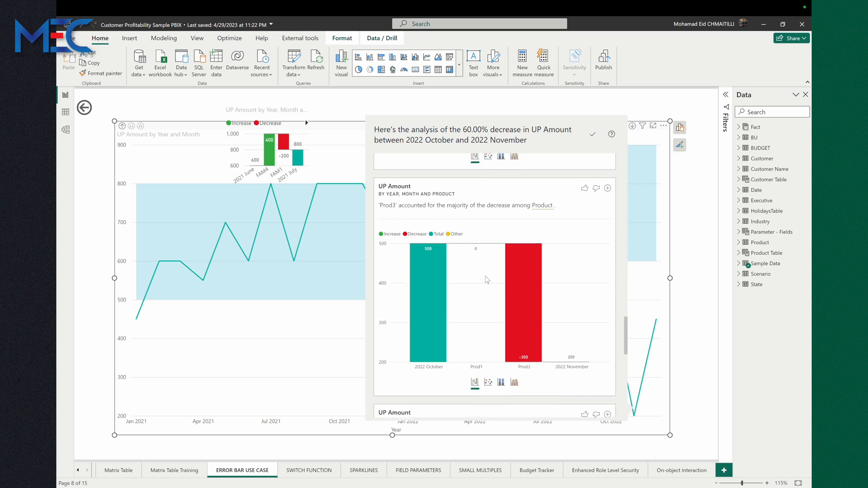
mouse_move(431, 271)
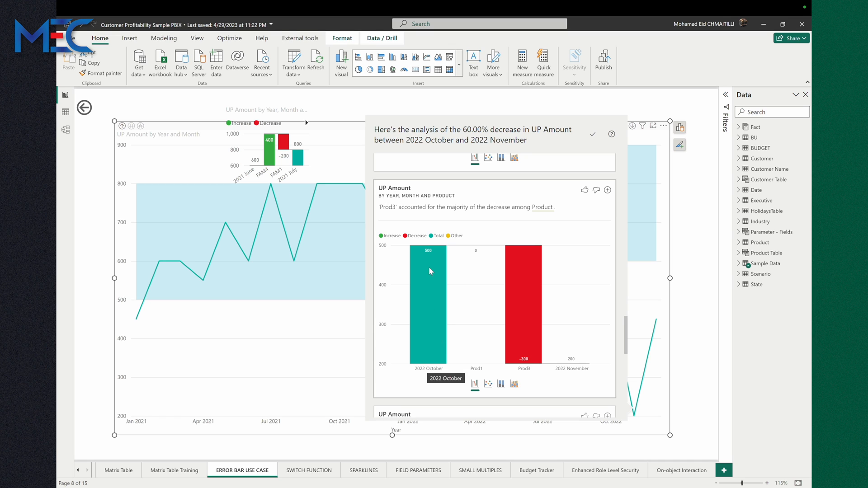
mouse_move(476, 369)
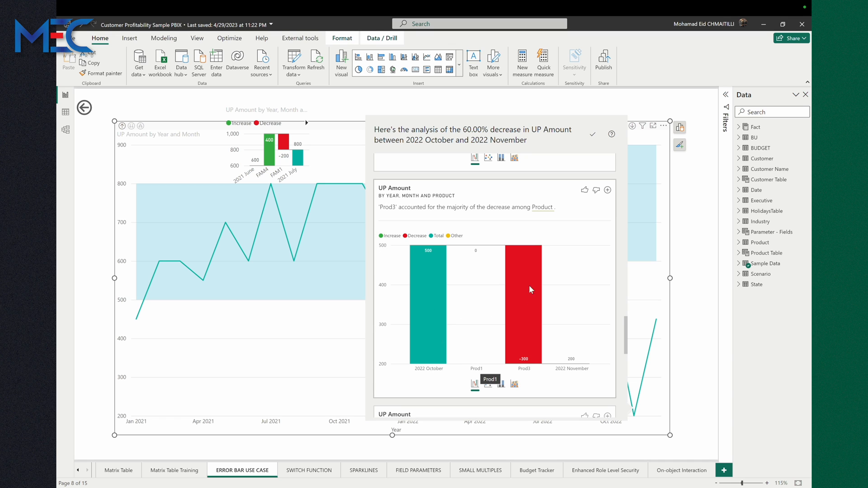
mouse_move(532, 289)
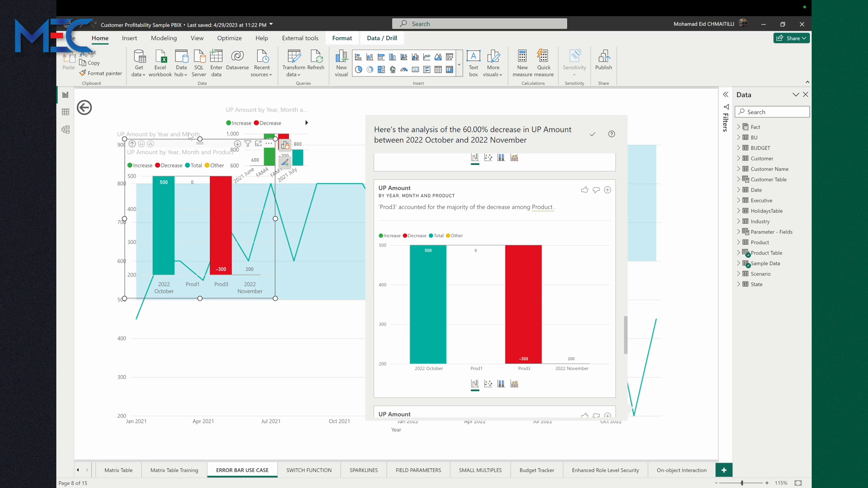
mouse_move(169, 143)
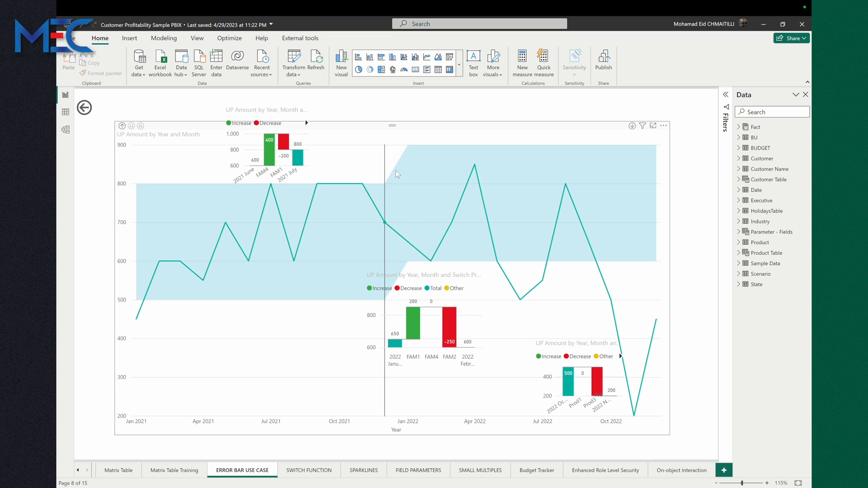
mouse_move(608, 337)
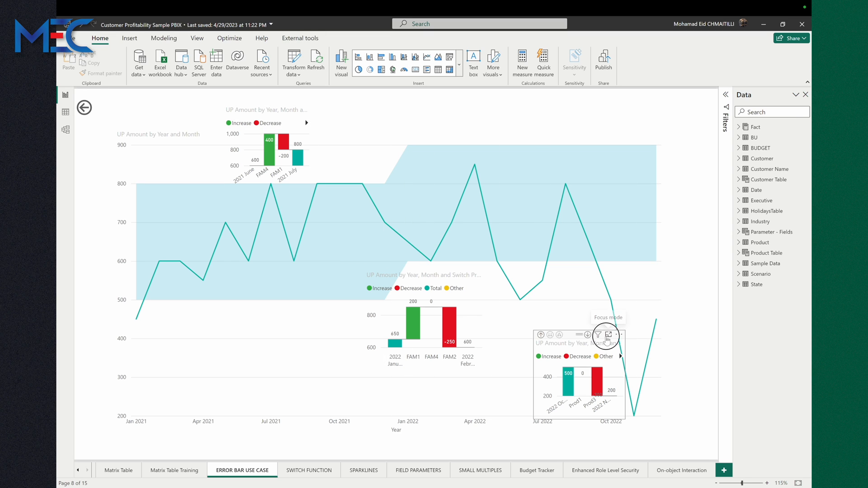
Add the Prod waterfall insight to the report page beside the line chart.
left_click(608, 336)
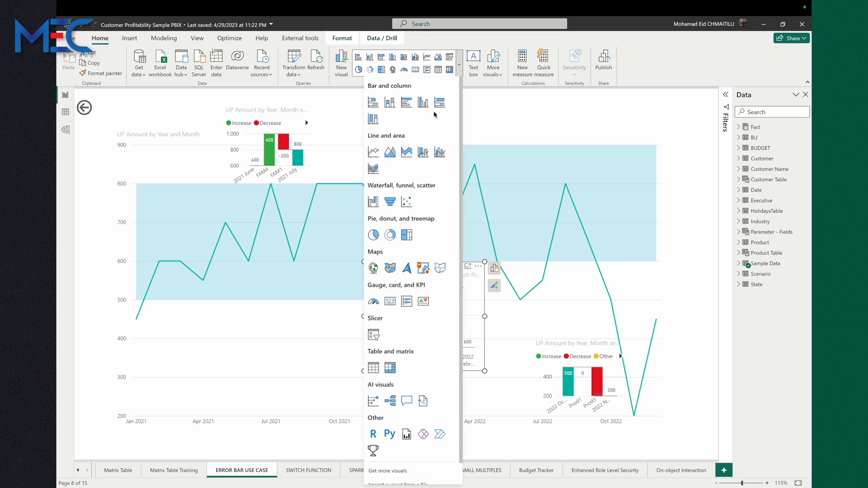
Insert a Q&A visual from the AI visuals gallery onto new Page 2.
scroll("down", 3)
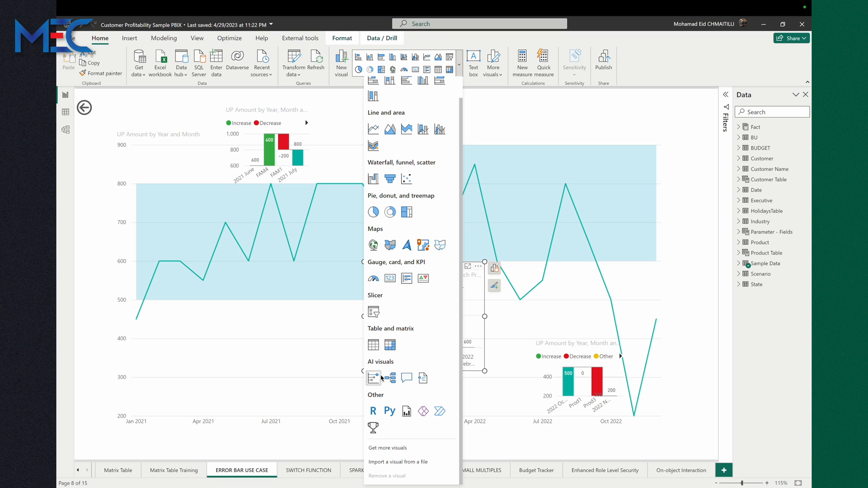
mouse_move(408, 378)
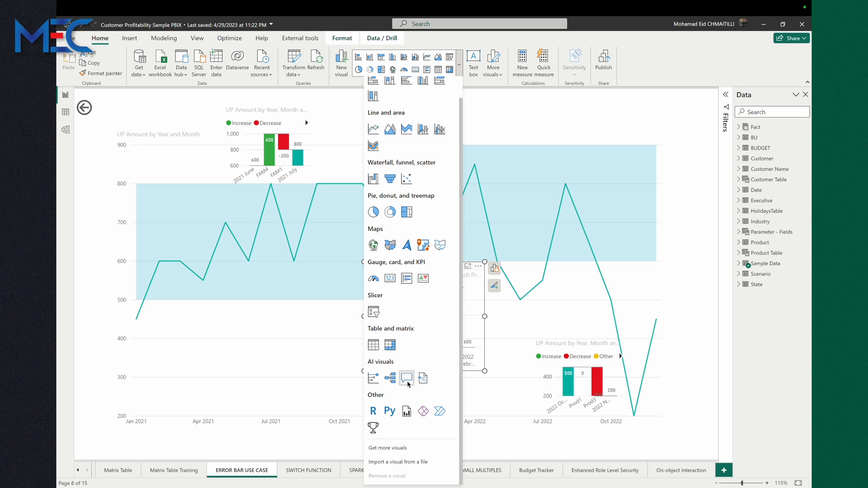
left_click(406, 378)
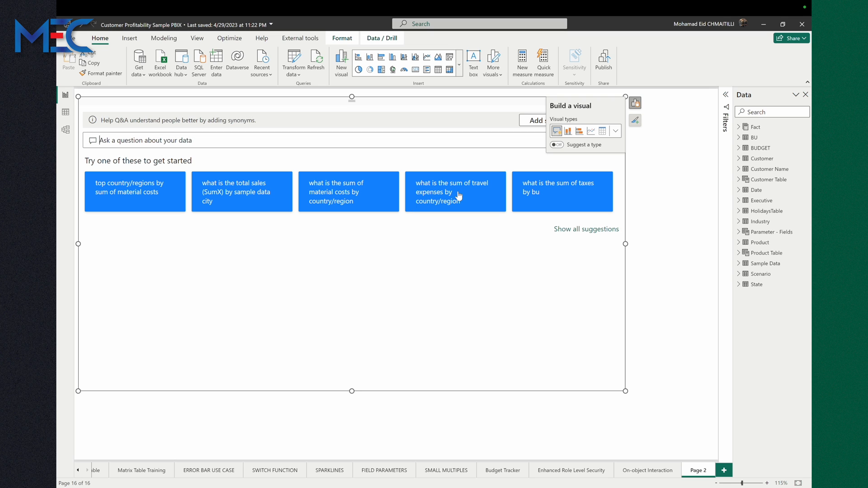
mouse_move(465, 196)
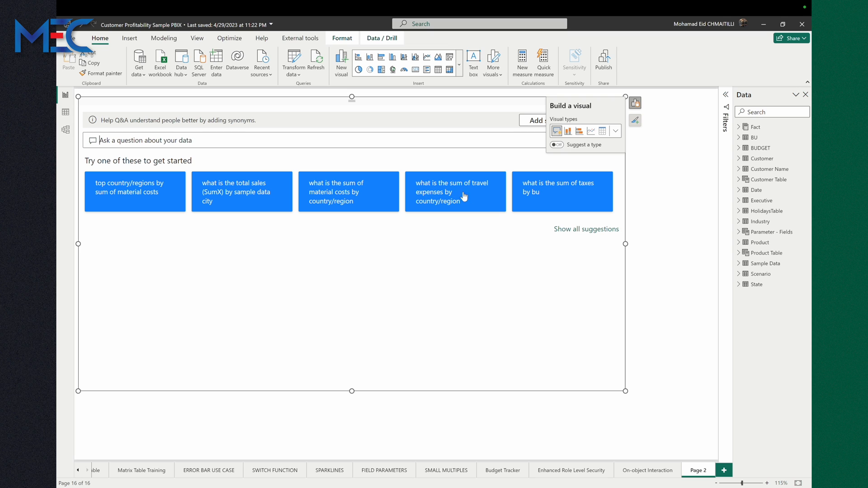
mouse_move(253, 190)
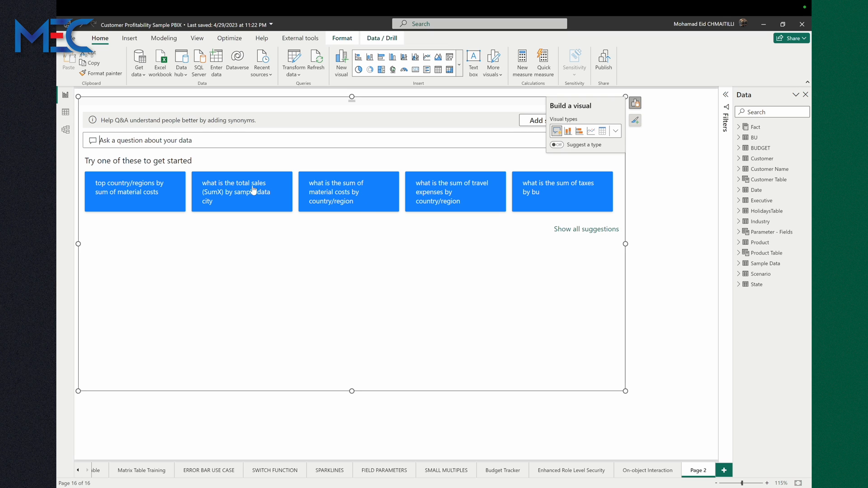
mouse_move(266, 200)
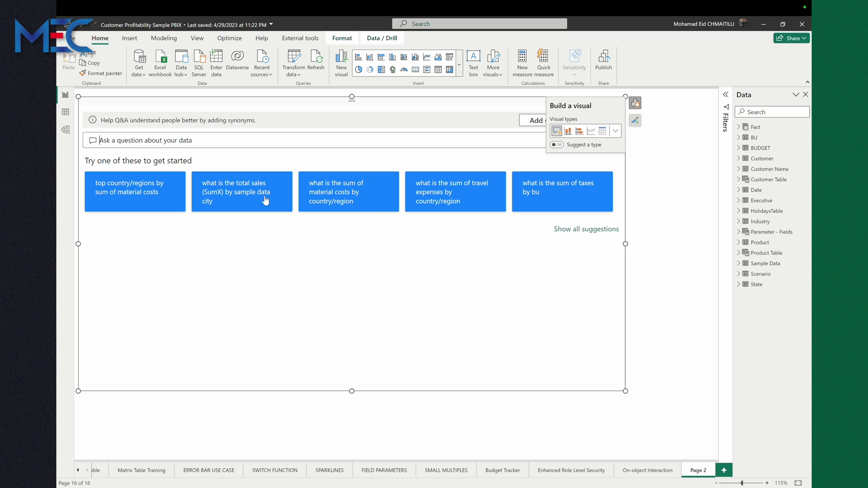
Answer the suggested 'total sales (SumX) by sample data city' question as a bar chart of cities.
left_click(243, 192)
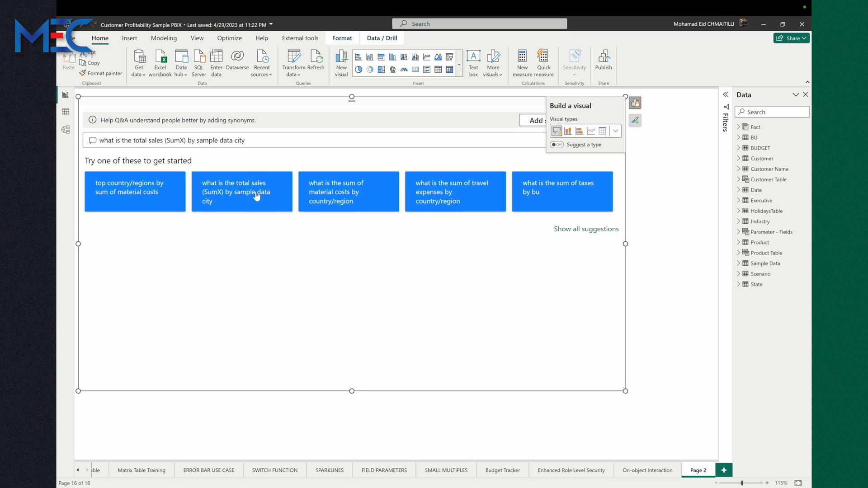
left_click(243, 191)
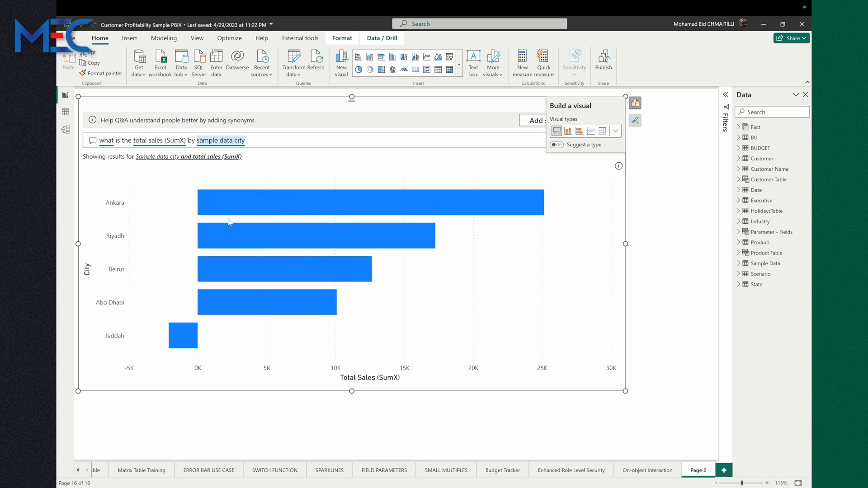
mouse_move(119, 271)
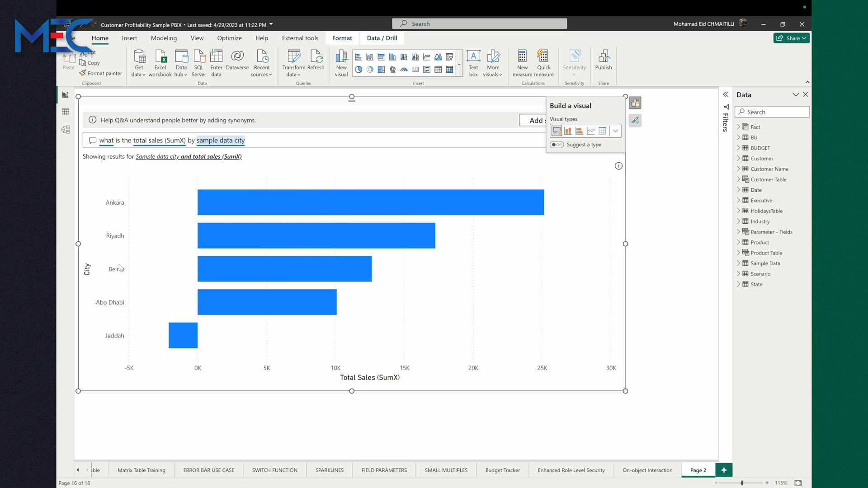
mouse_move(204, 333)
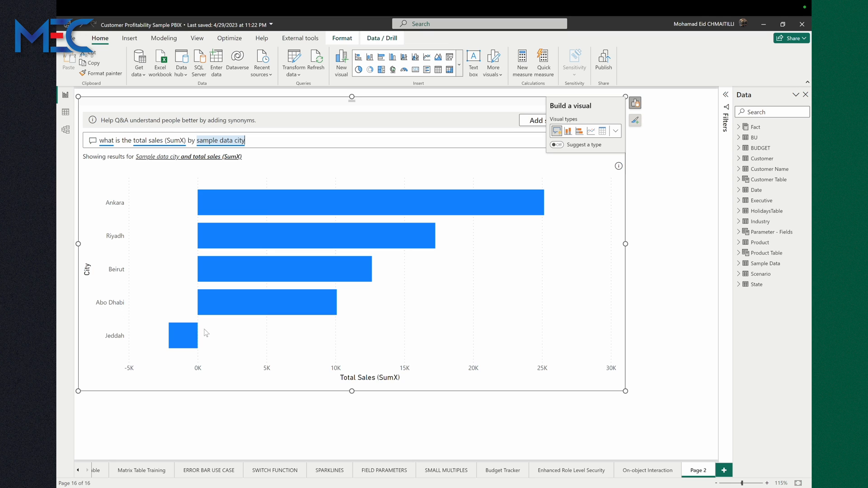
mouse_move(293, 214)
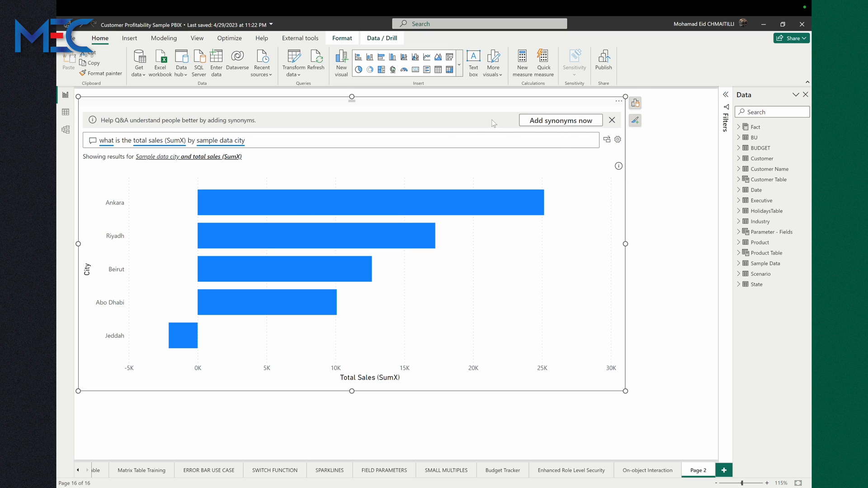
mouse_move(501, 125)
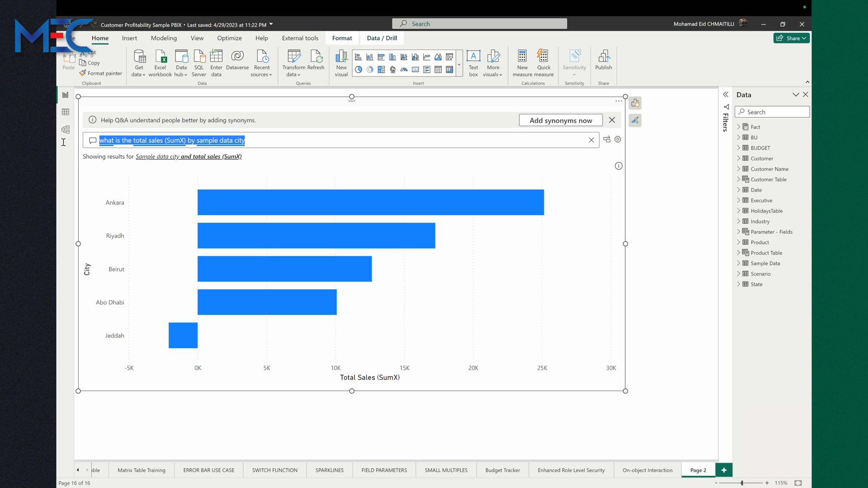
Reword the Q&A question to 'total sales of Rayan by region'.
type("tot")
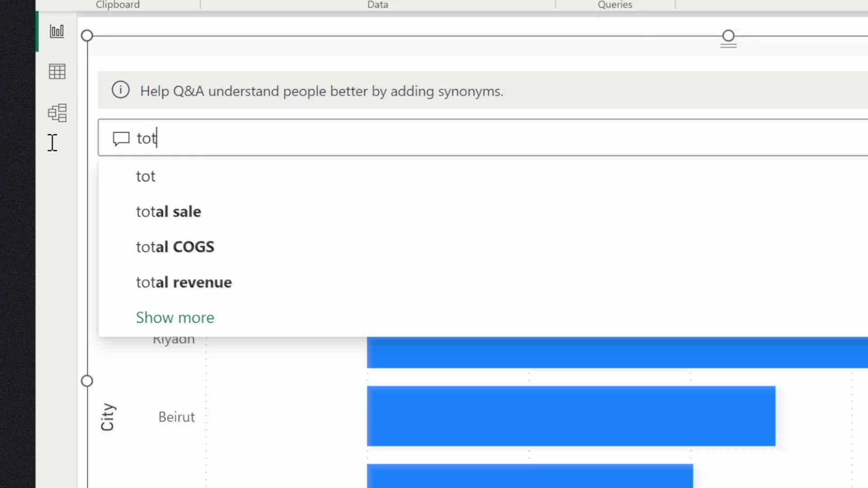
type("al")
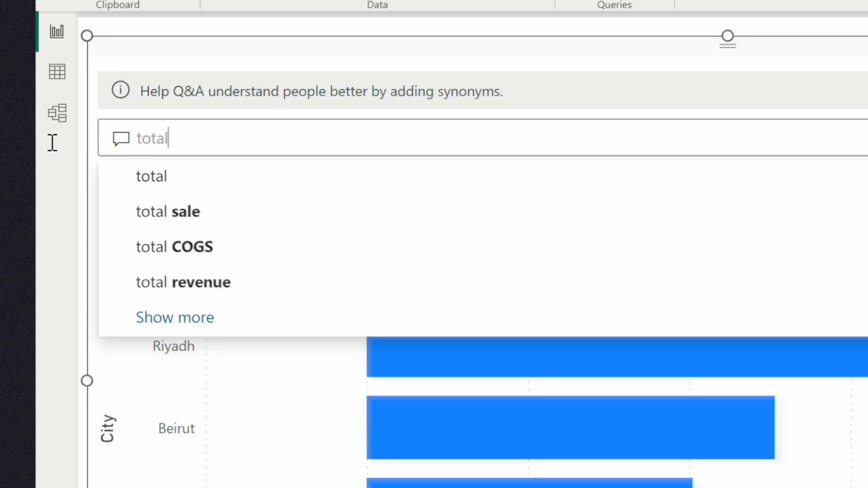
type("sales of Maze")
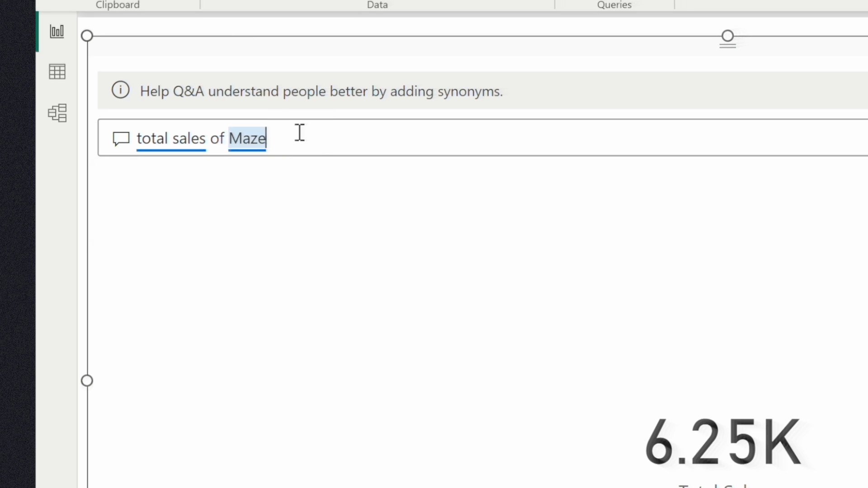
type("Rayan")
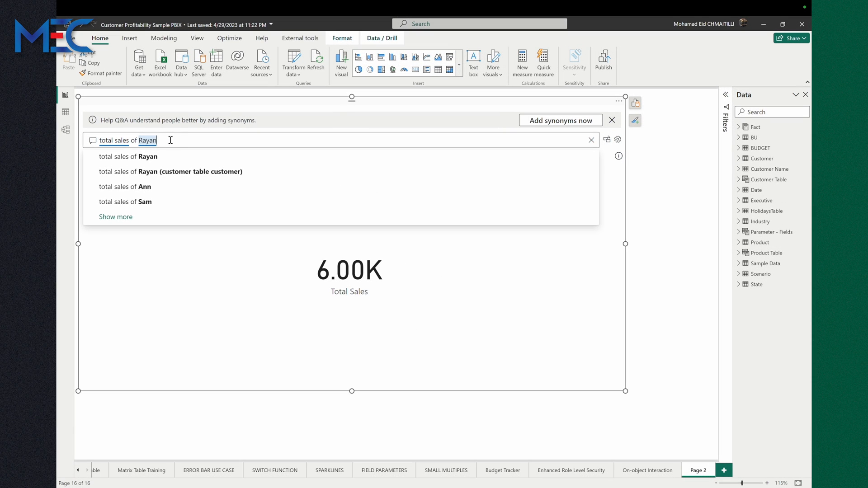
type("b")
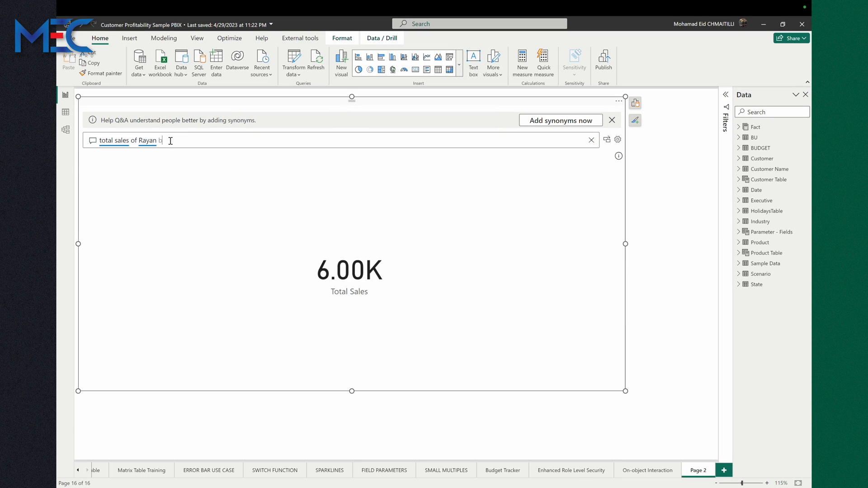
type("by region")
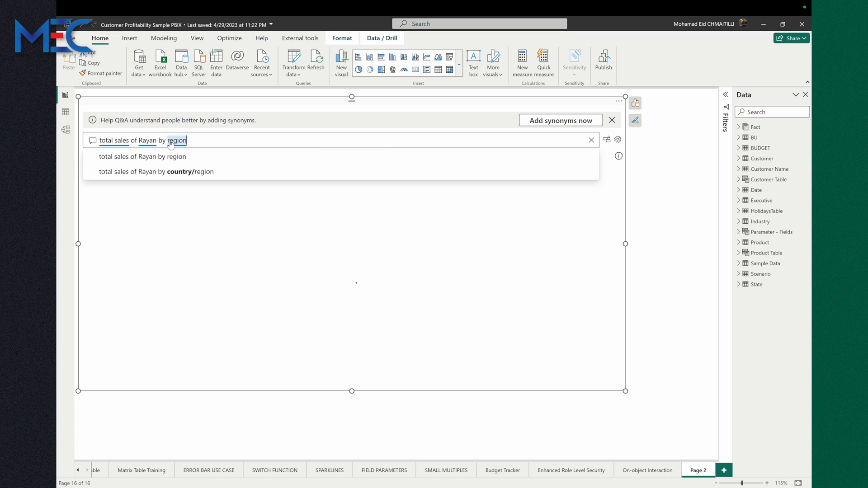
mouse_move(215, 181)
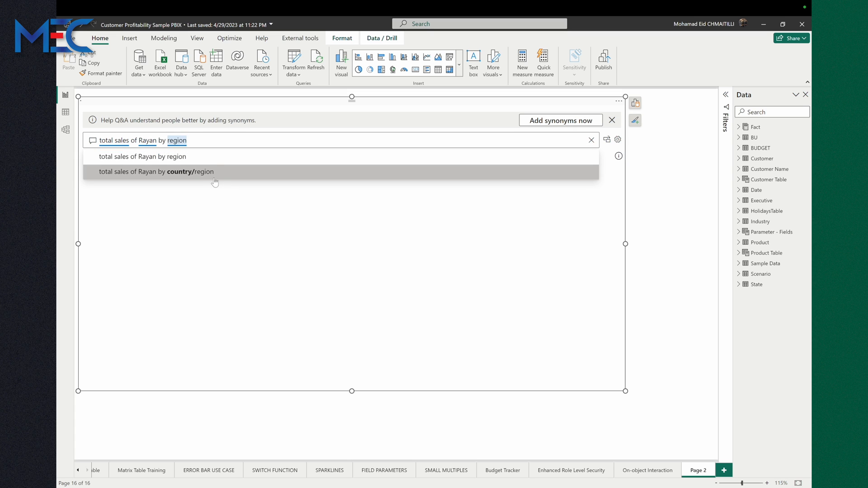
Pick the 'total sales of Rayan by country/region' suggestion to get the AU, CA, GB, US bar chart.
left_click(155, 172)
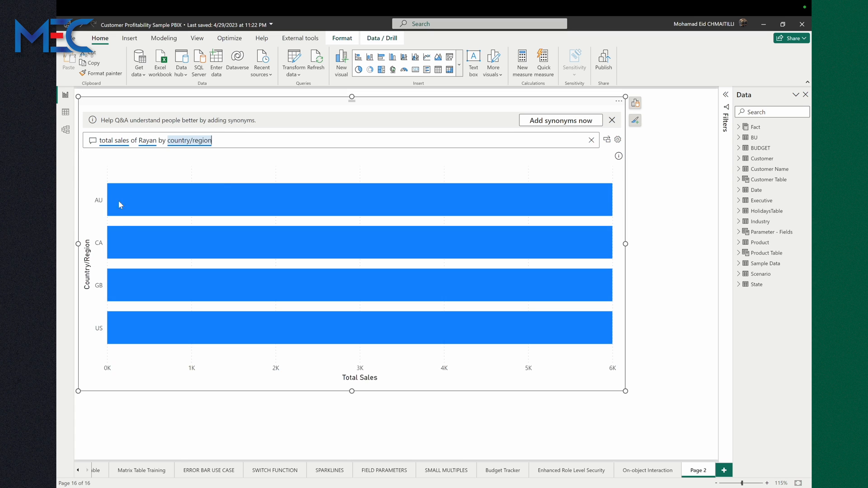
mouse_move(516, 382)
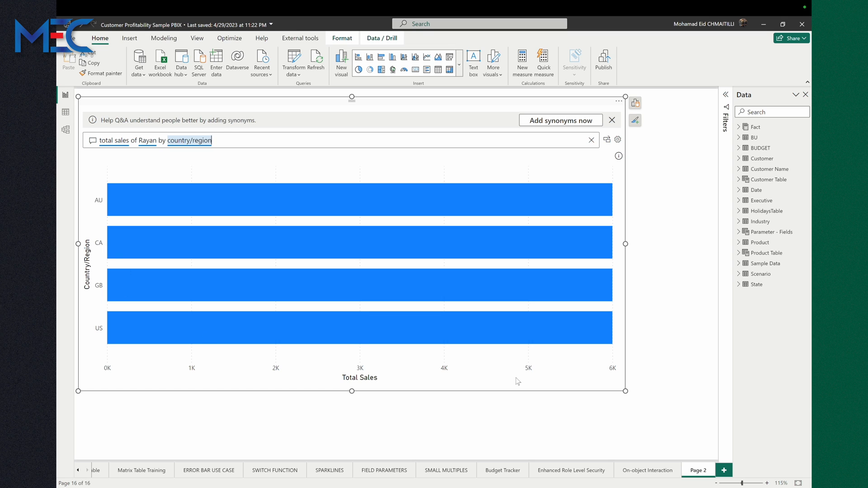
mouse_move(145, 219)
type("what are the main pro")
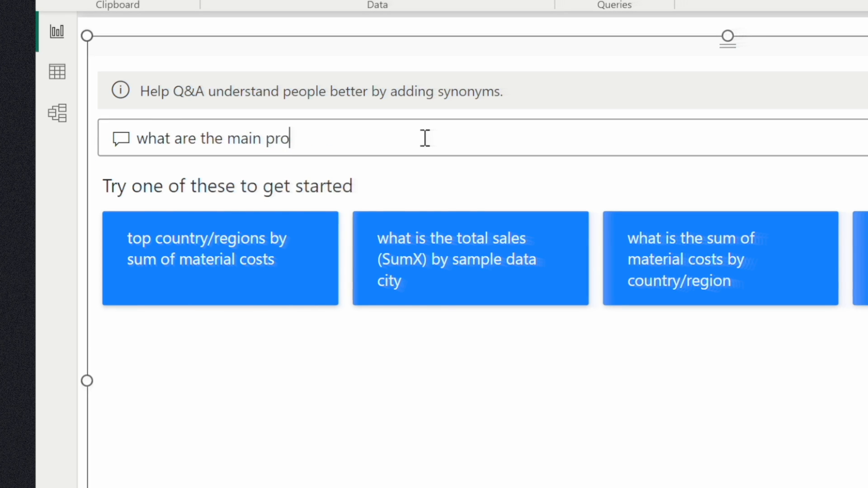
Ask 'what are the main products sold by mec' and complete it with the MEC customer suggestion.
type("ducts sold by")
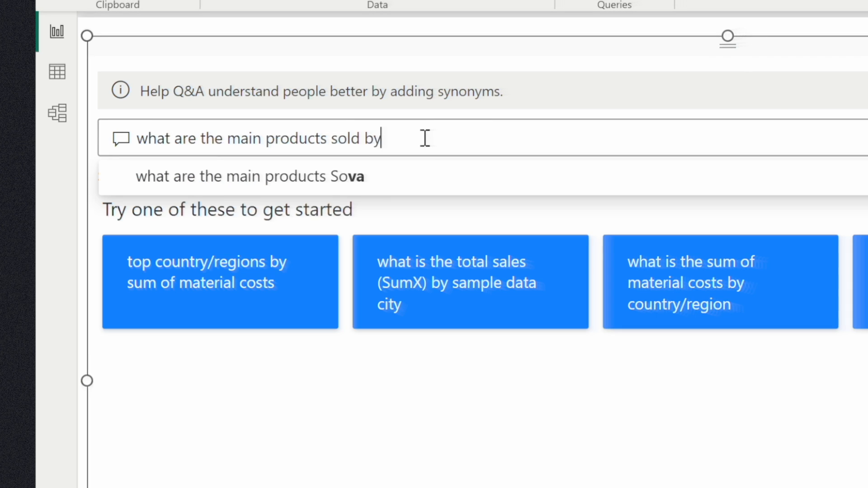
type("mec")
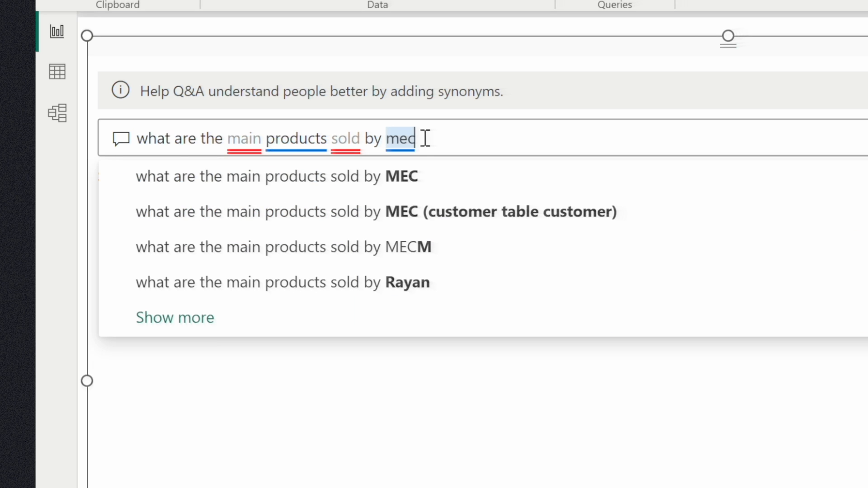
left_click(402, 177)
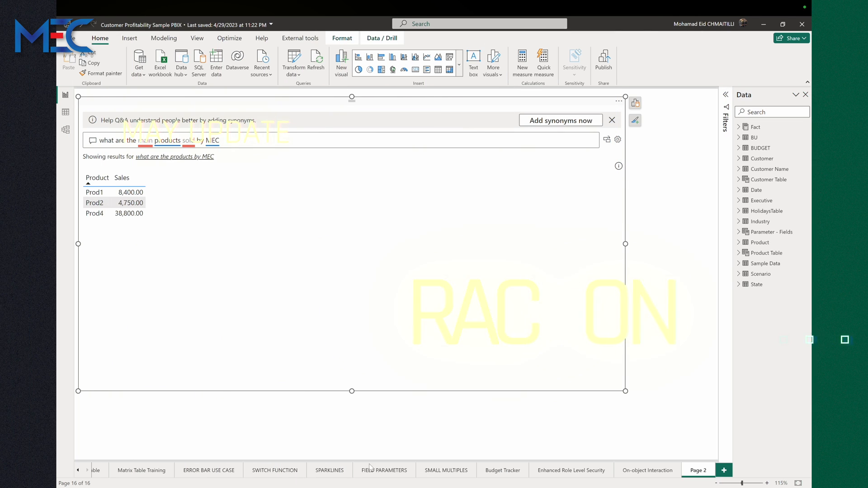
On the Field Parameters page, recolour the Total Profit by Color bars to dark grey via Format > Columns.
left_click(385, 470)
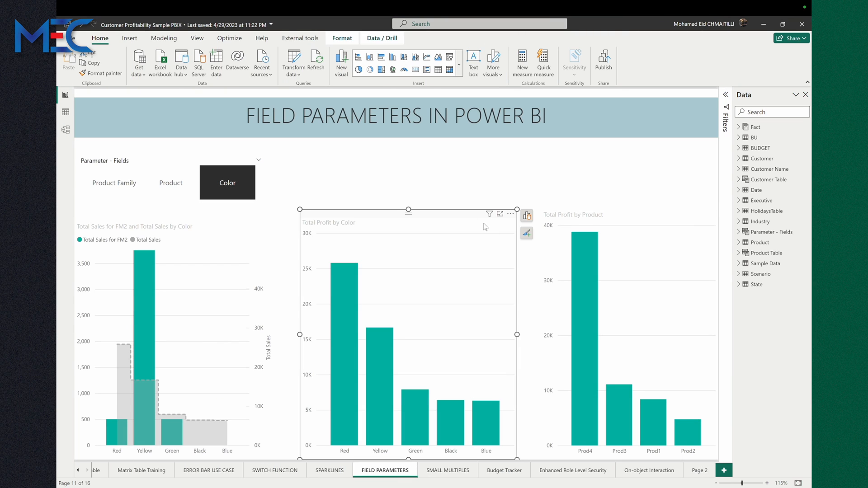
mouse_move(747, 266)
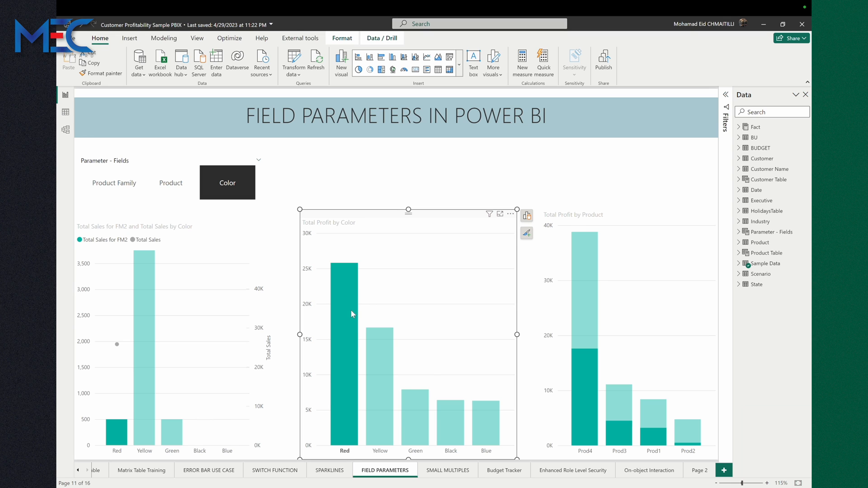
right_click(353, 314)
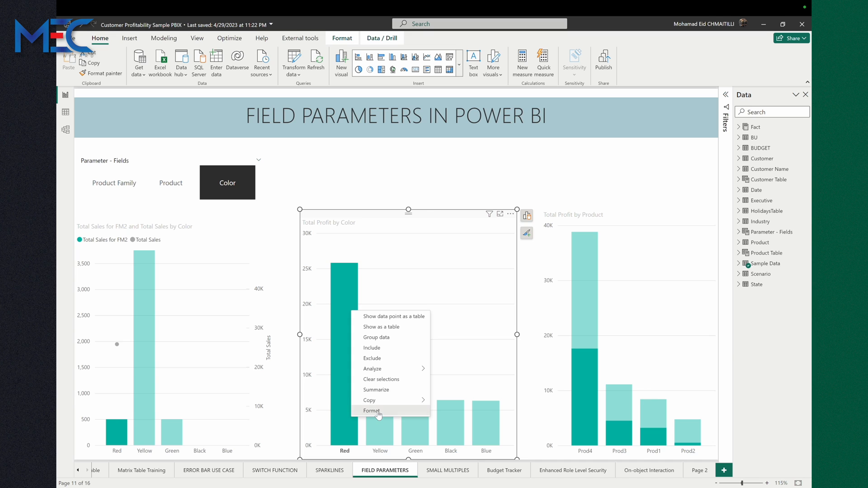
left_click(372, 410)
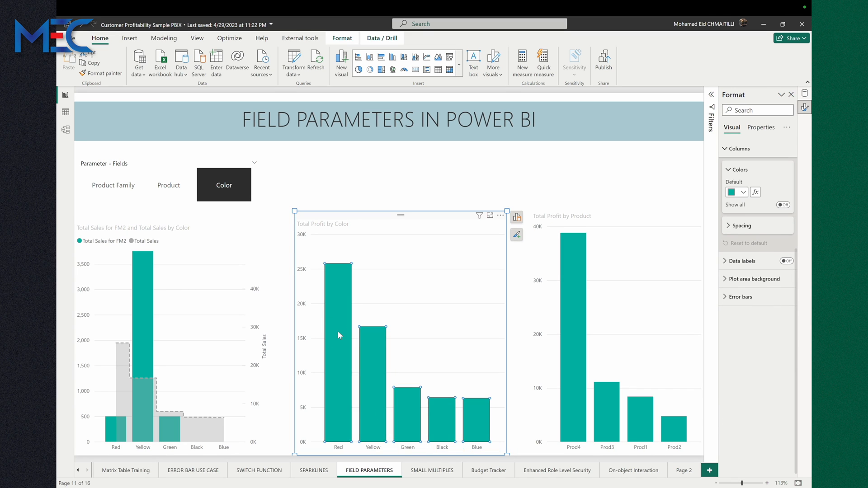
left_click(736, 192)
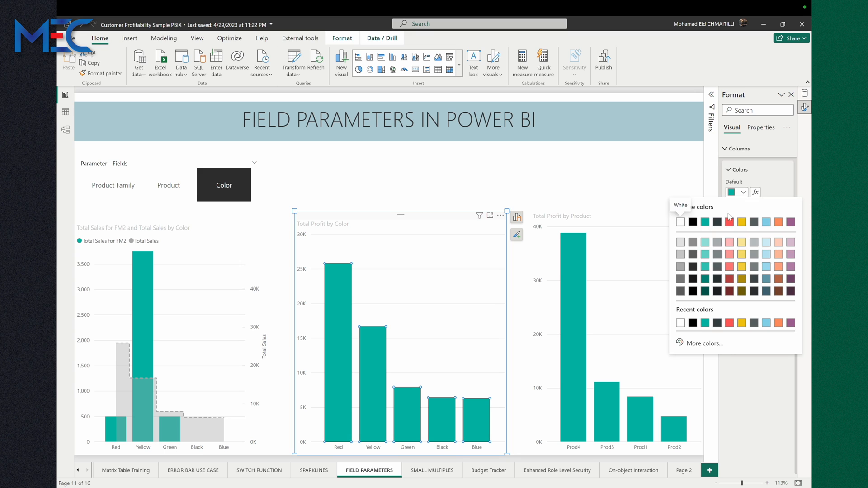
left_click(693, 222)
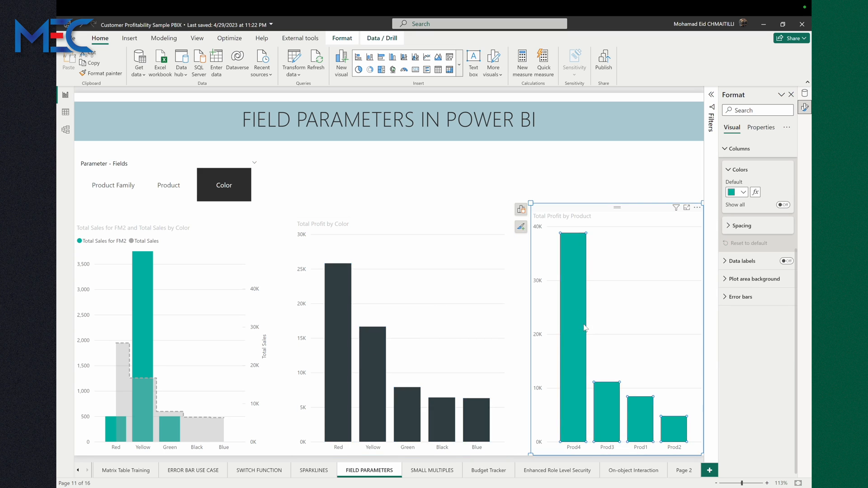
Convert the Total Profit by Product chart into a donut chart.
right_click(607, 385)
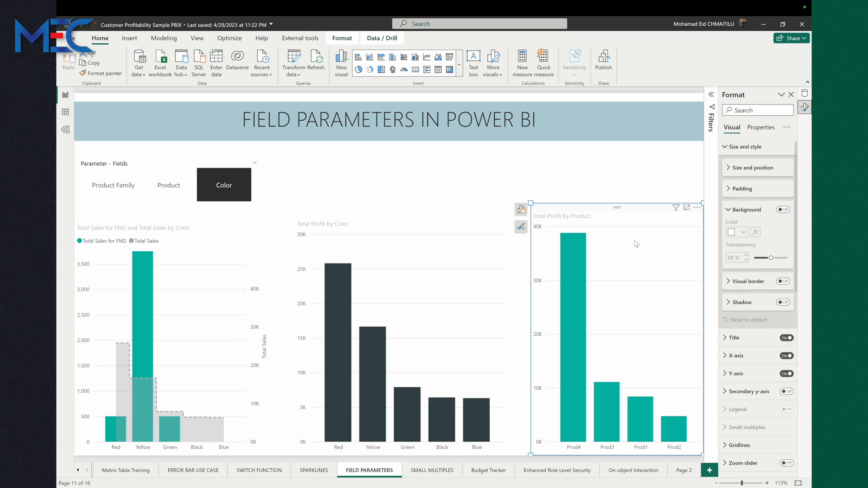
left_click(521, 210)
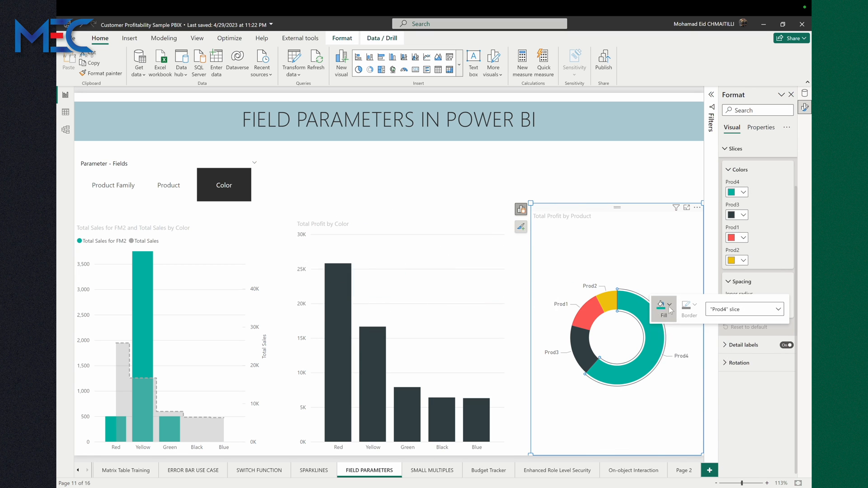
left_click(732, 192)
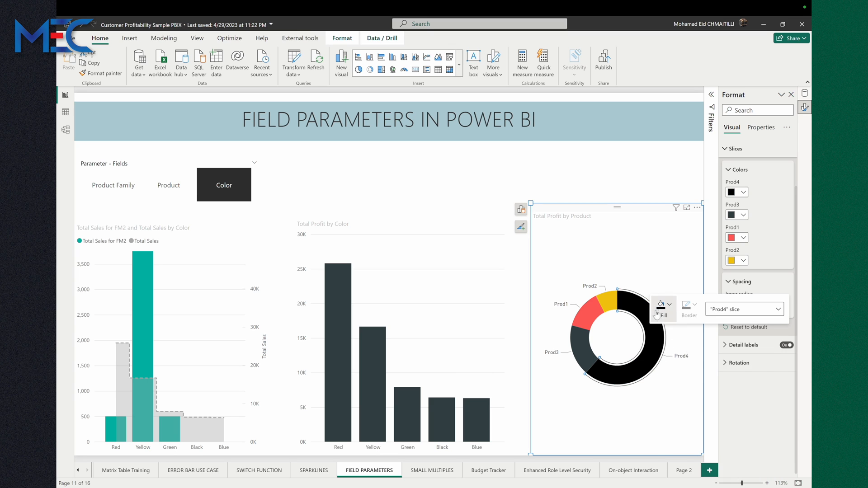
Recolour the Prod4 slice red and bring up the fill choices for the Prod3 slice.
left_click(733, 192)
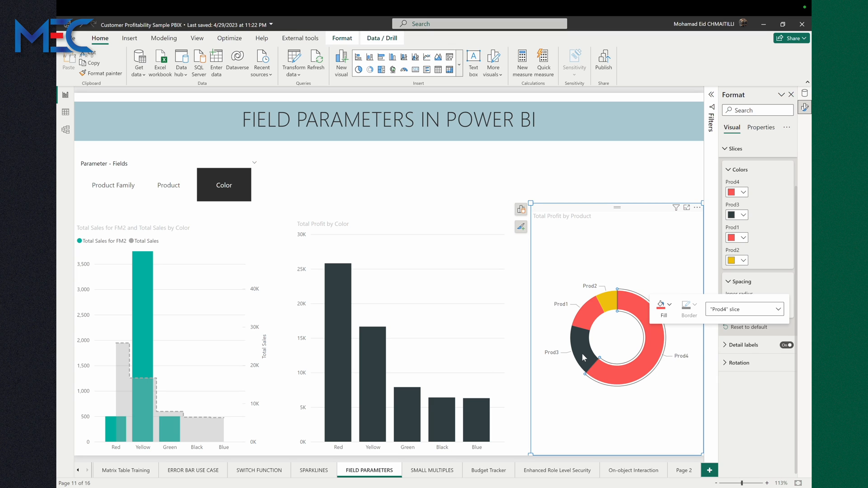
left_click(583, 358)
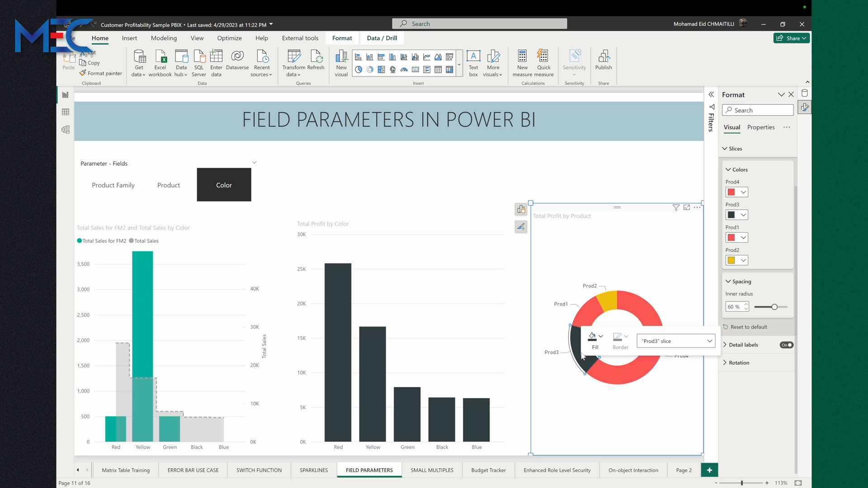
left_click(591, 339)
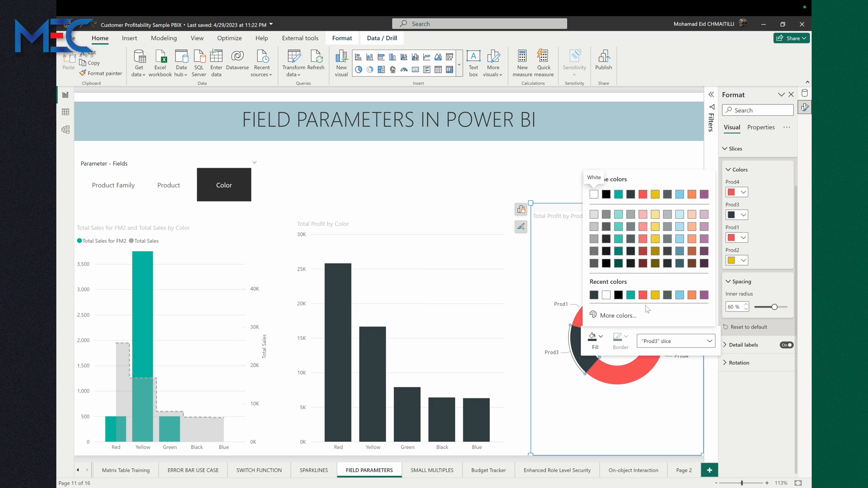